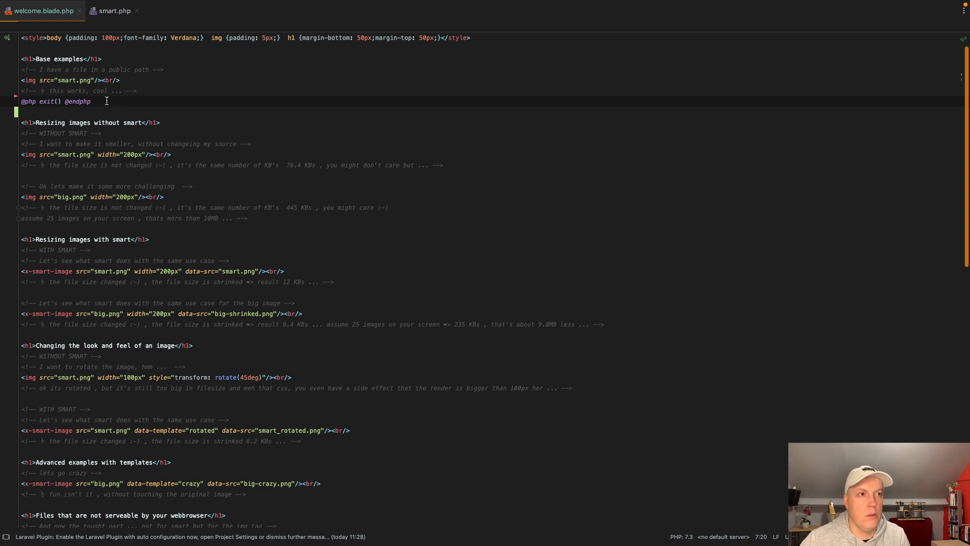
pyautogui.moveTo(69, 72)
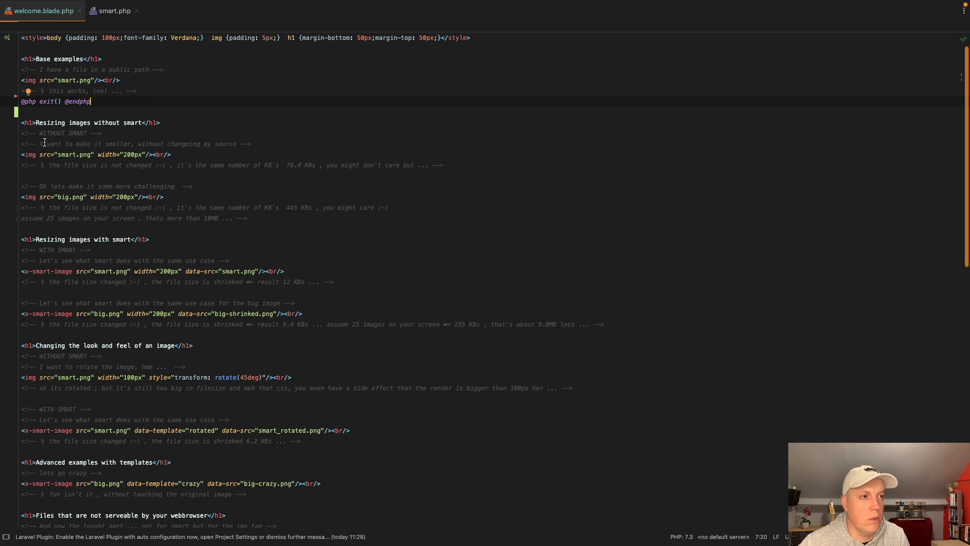
pyautogui.moveTo(268, 159)
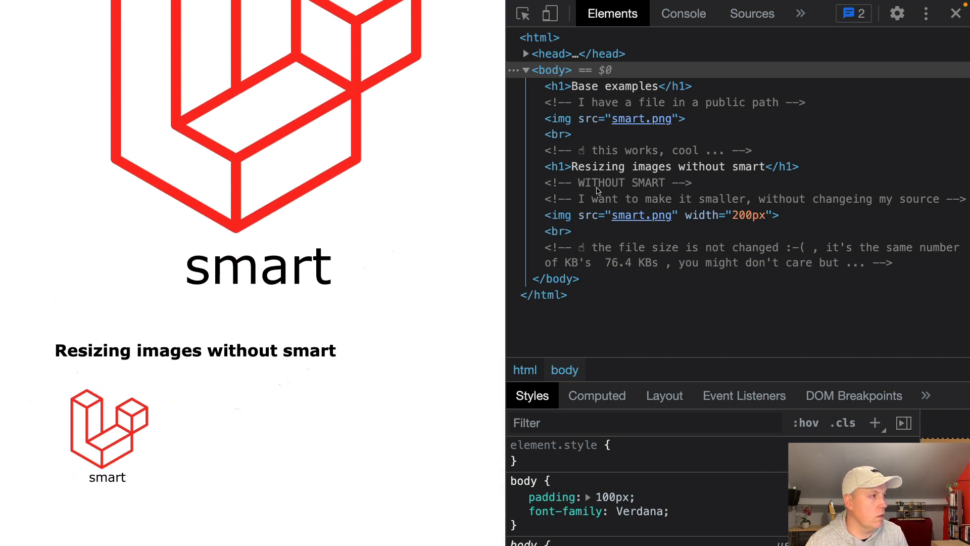
pyautogui.moveTo(641, 214)
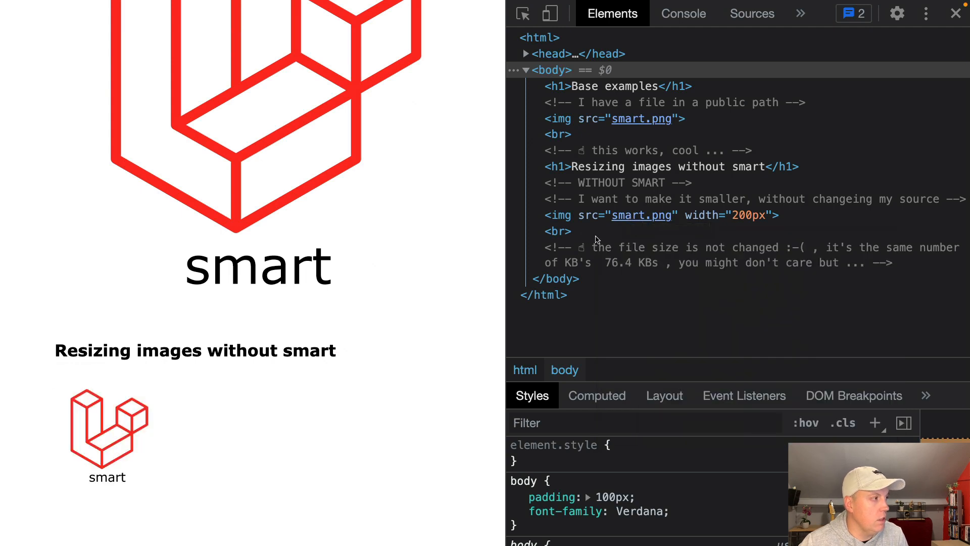
pyautogui.moveTo(557, 231)
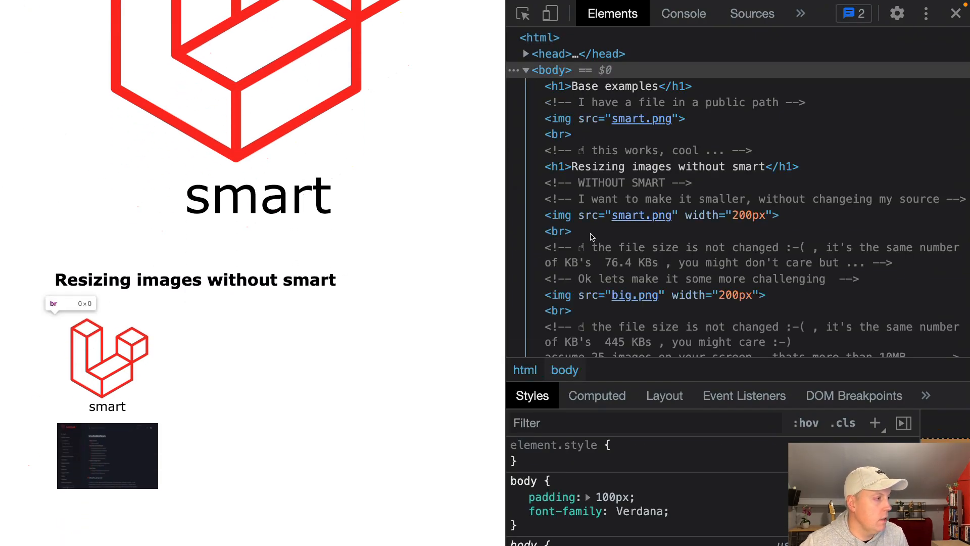
pyautogui.moveTo(634, 295)
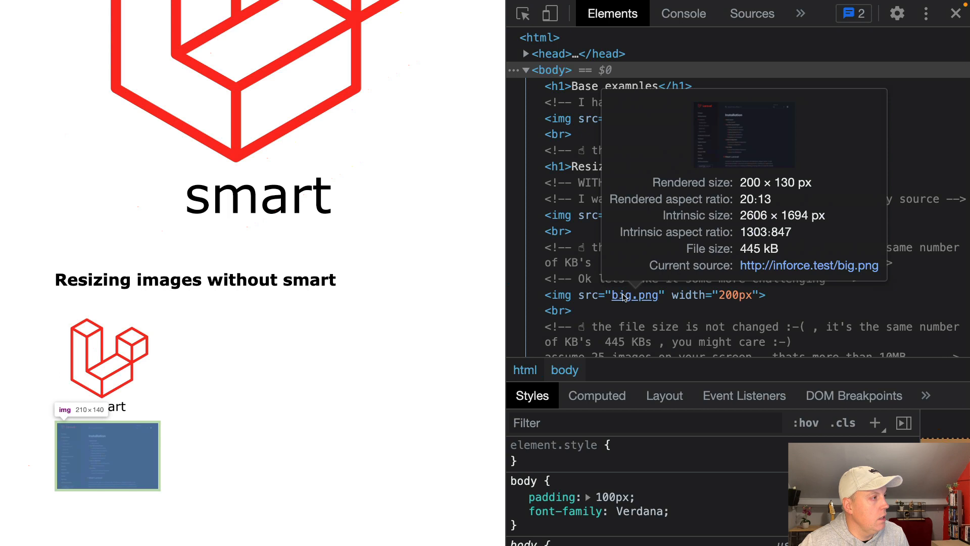
pyautogui.moveTo(634, 295)
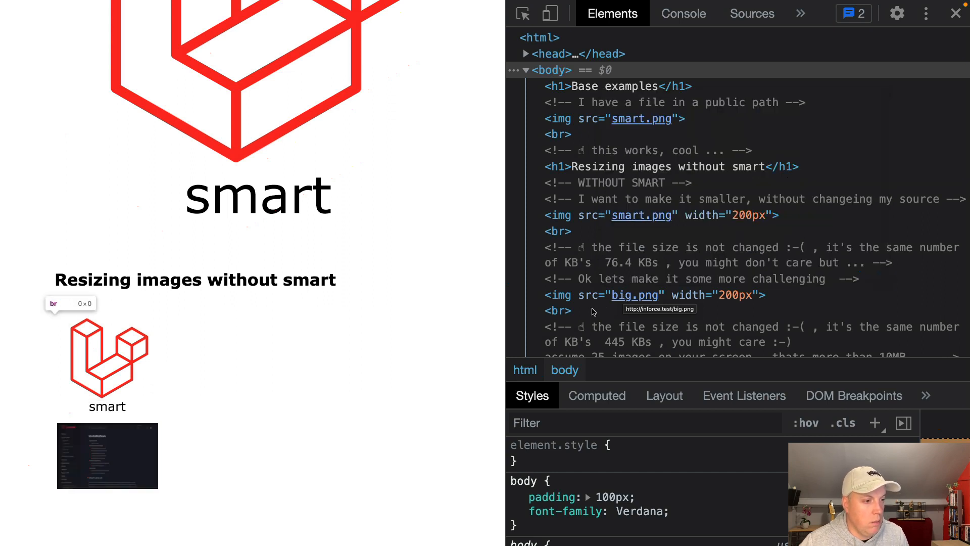
# - Scroll down to the 200px-wide big.png example and confirm its 445 kB file size
pyautogui.scroll(-3)
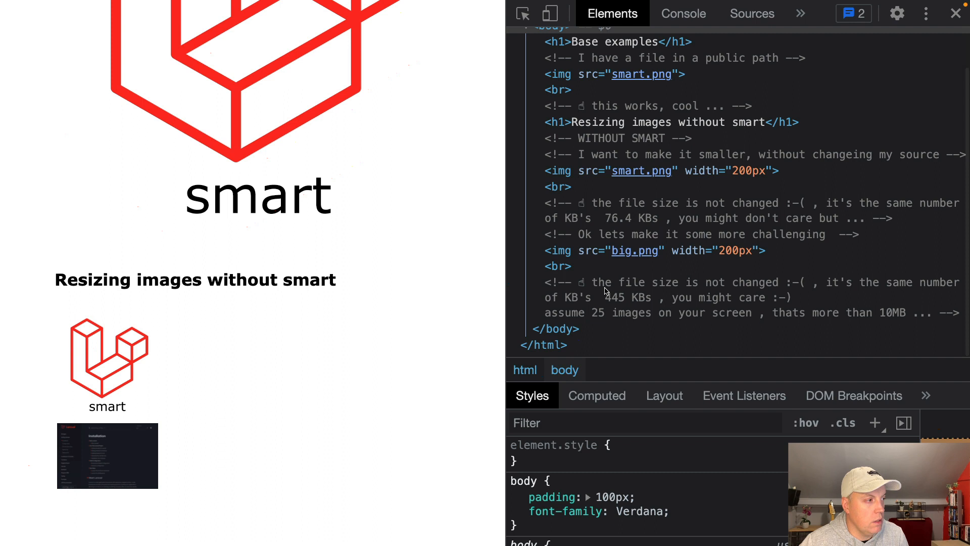
pyautogui.moveTo(605, 298)
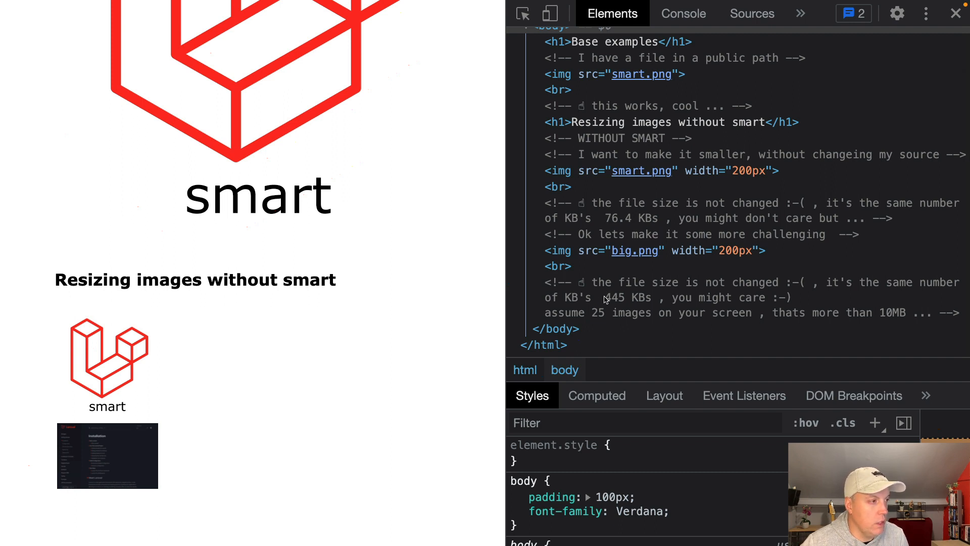
pyautogui.moveTo(740, 311)
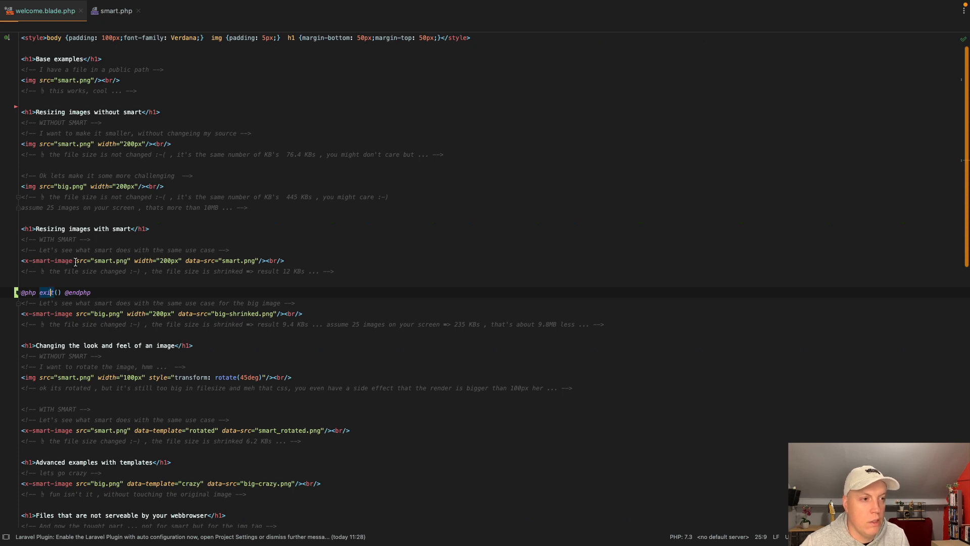
pyautogui.moveTo(115, 175)
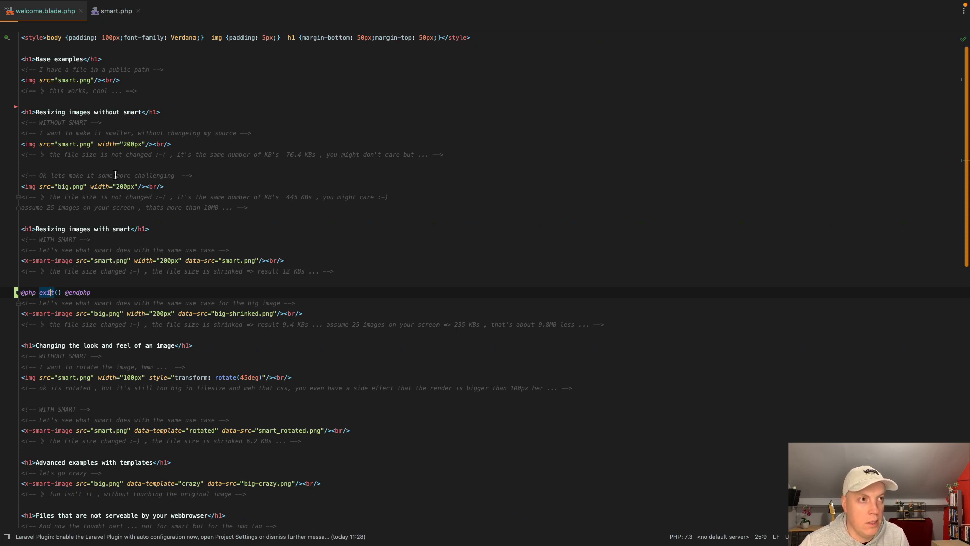
pyautogui.moveTo(135, 302)
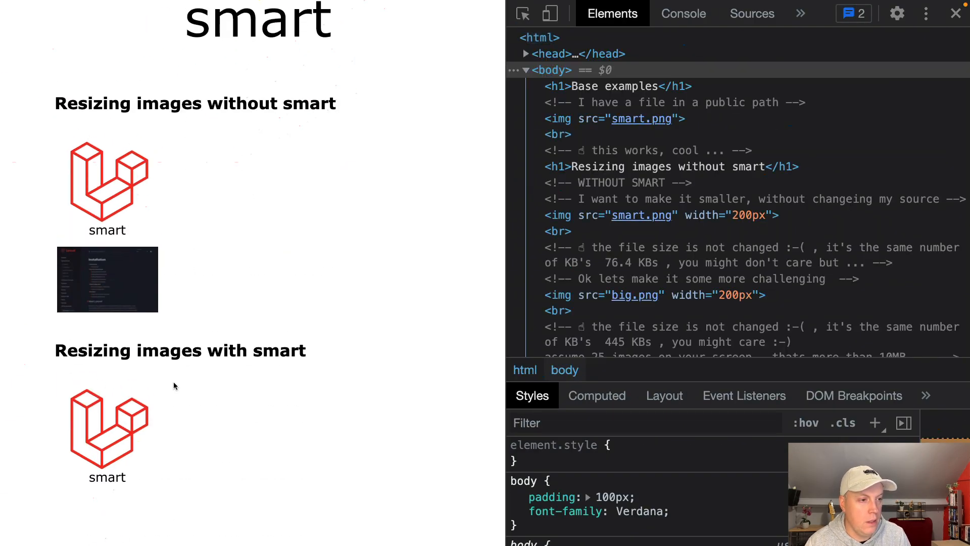
pyautogui.moveTo(634, 295)
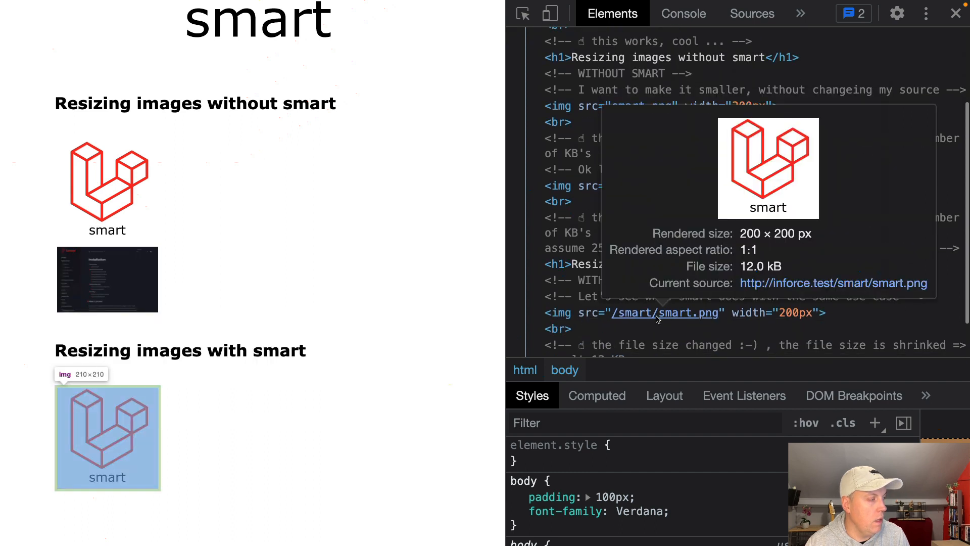
pyautogui.moveTo(665, 312)
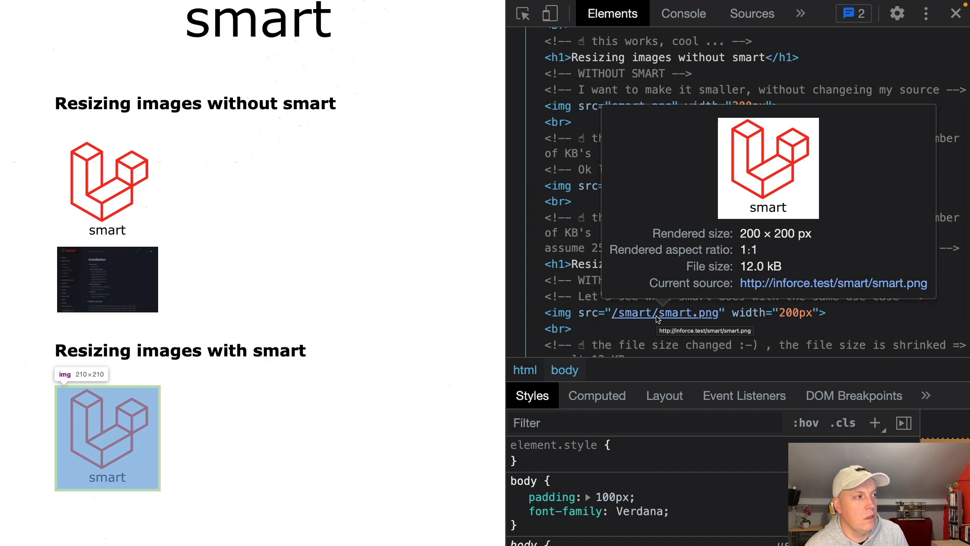
pyautogui.moveTo(641, 105)
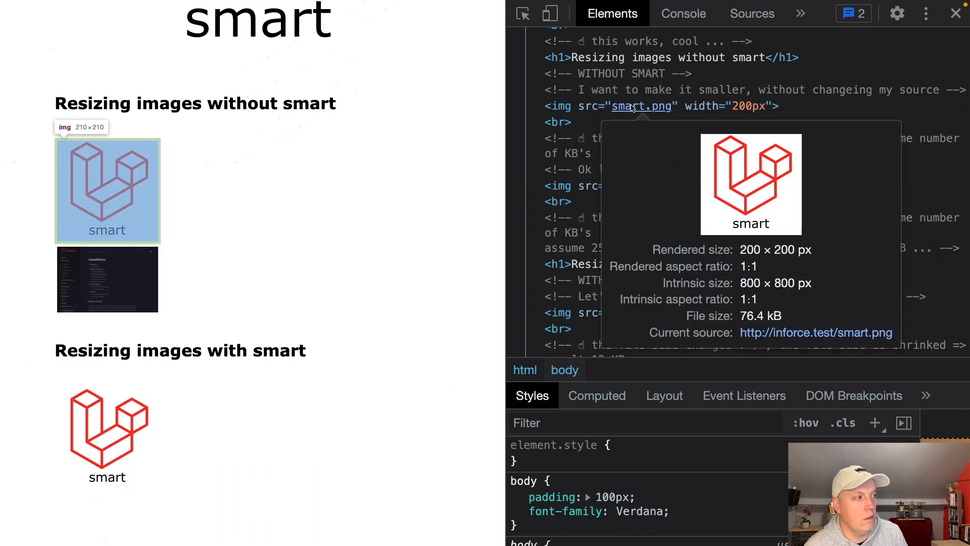
pyautogui.moveTo(642, 106)
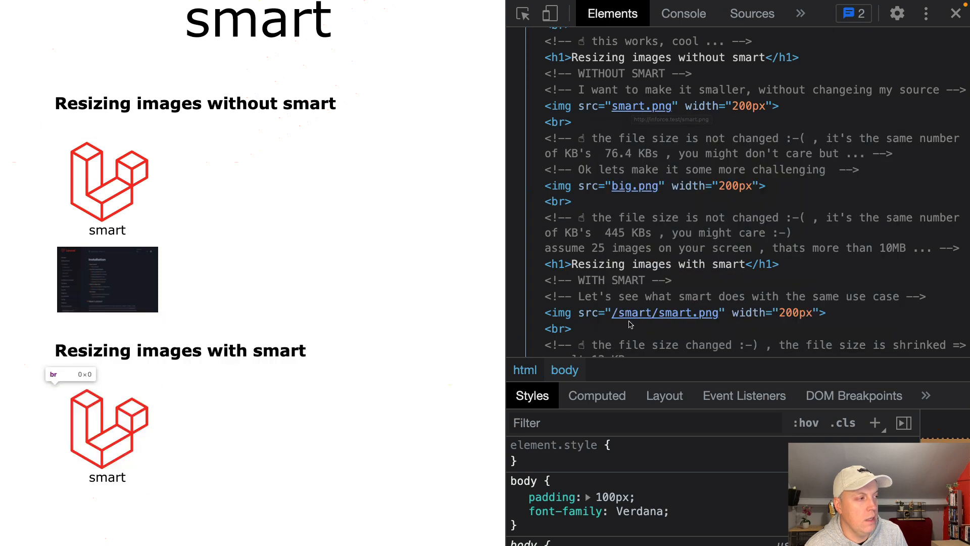
pyautogui.moveTo(666, 312)
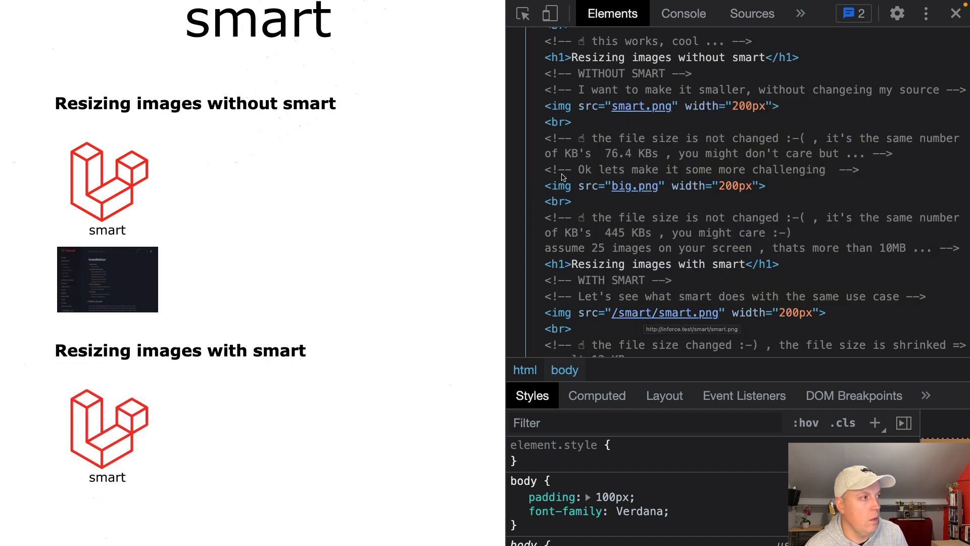
pyautogui.moveTo(642, 105)
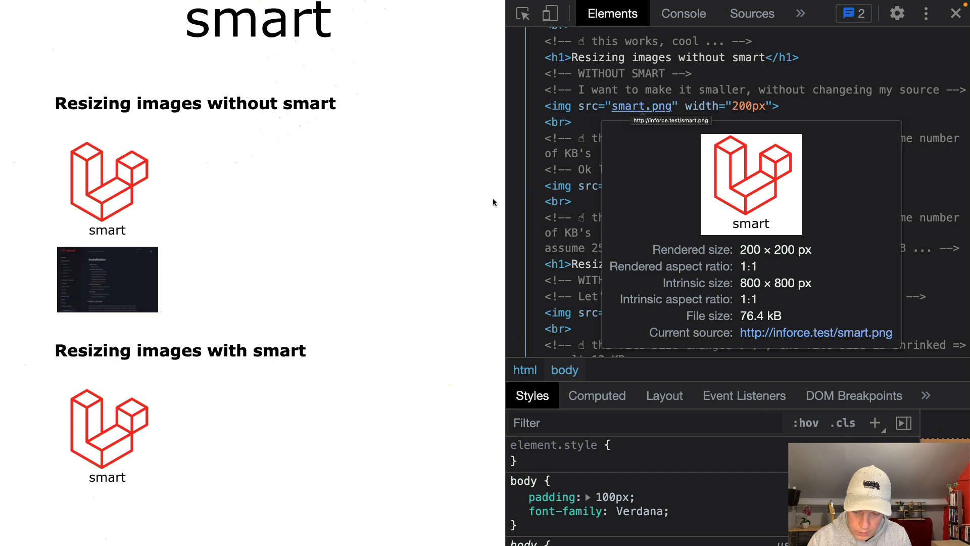
pyautogui.moveTo(456, 225)
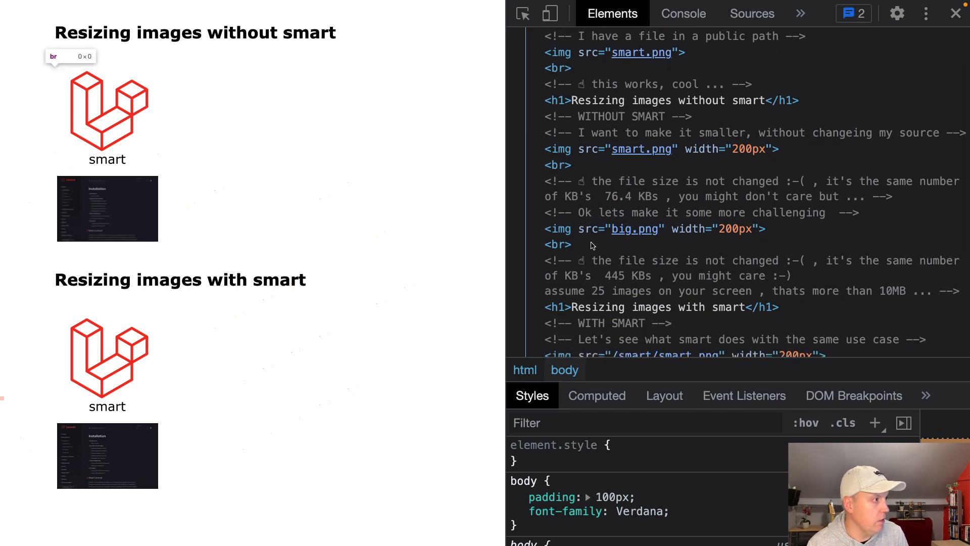
# - Scroll to the smart-shrunk big-shrinked.png image, rendered 200 × 130 px at 9.4 kB
pyautogui.scroll(-3)
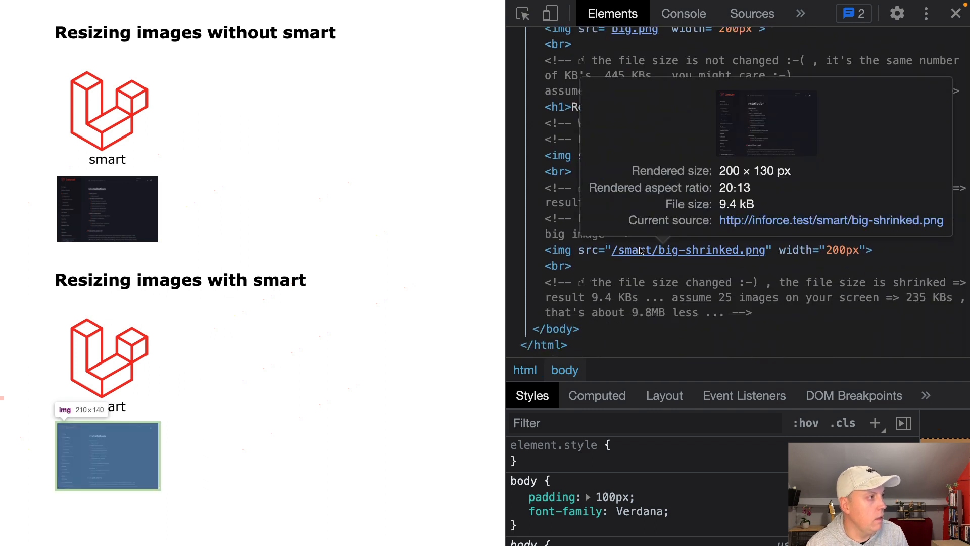
pyautogui.moveTo(688, 250)
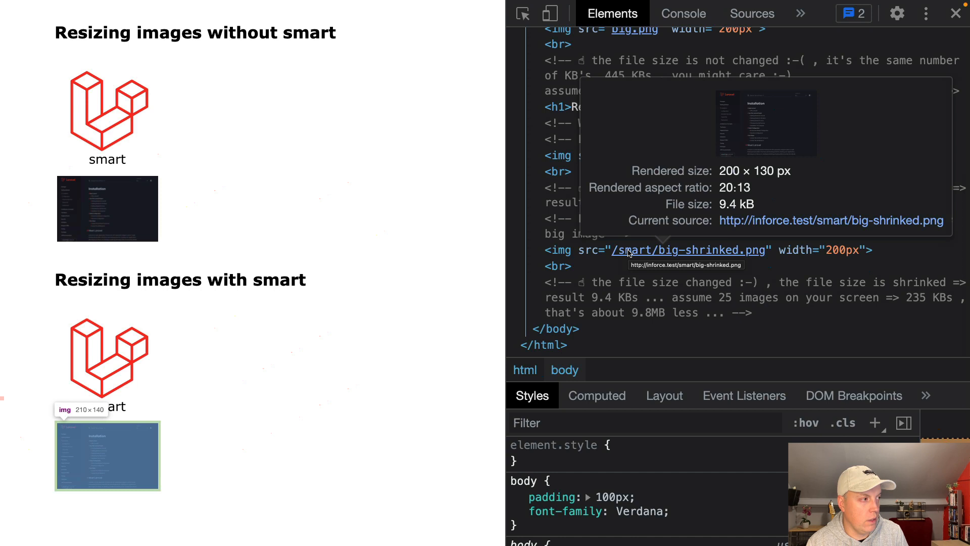
pyautogui.moveTo(626, 254)
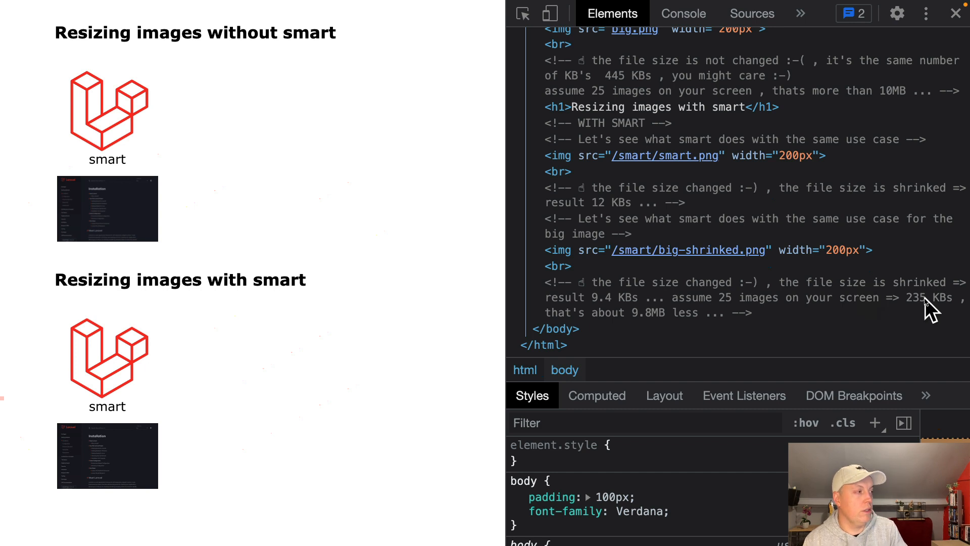
pyautogui.moveTo(619, 309)
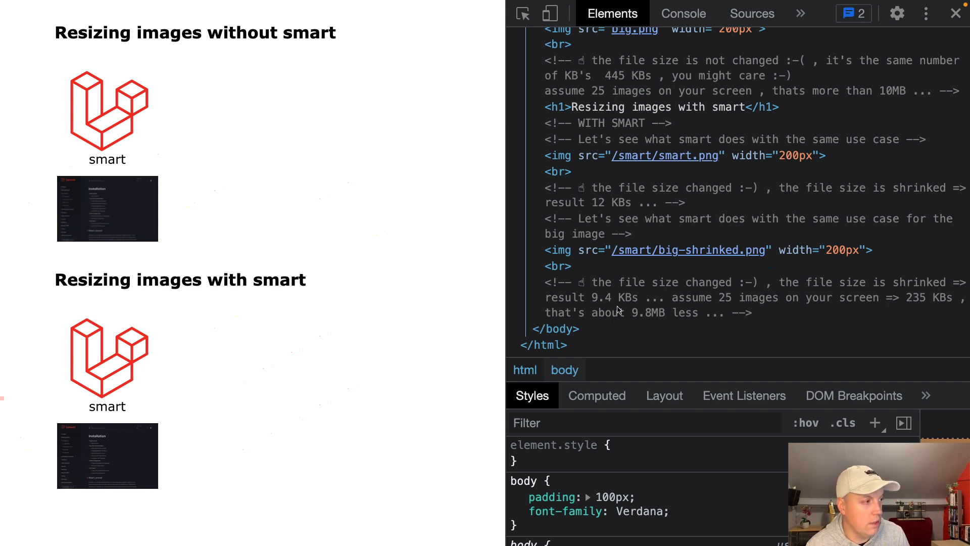
pyautogui.moveTo(661, 317)
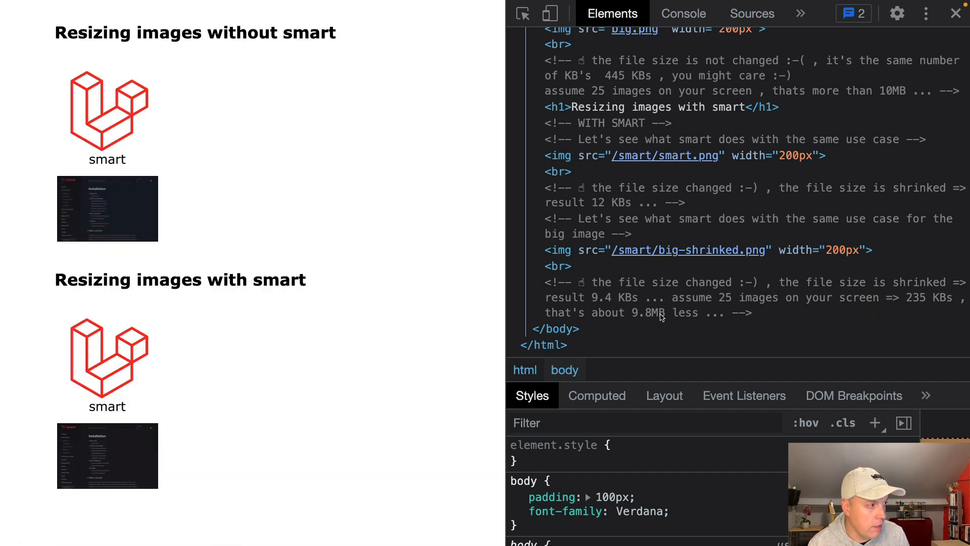
pyautogui.moveTo(67, 463)
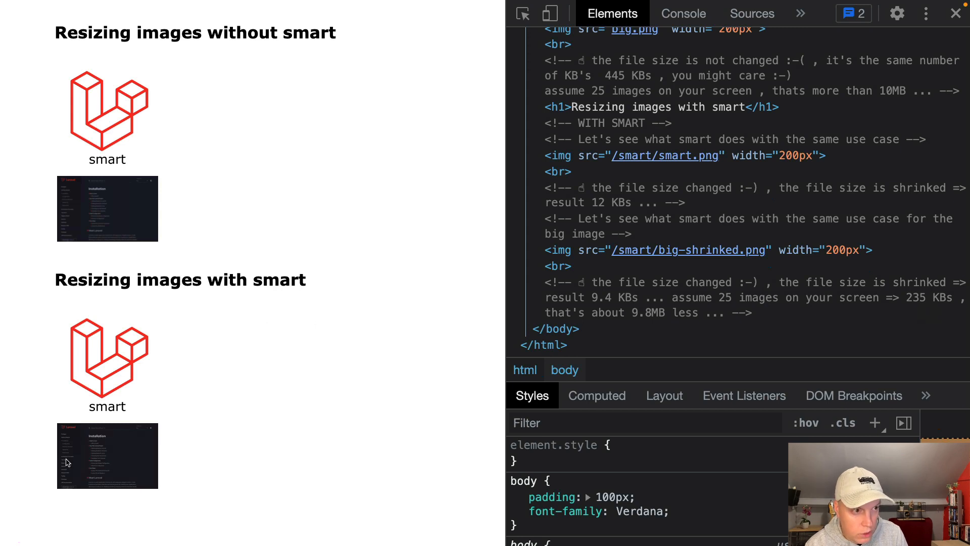
pyautogui.moveTo(98, 435)
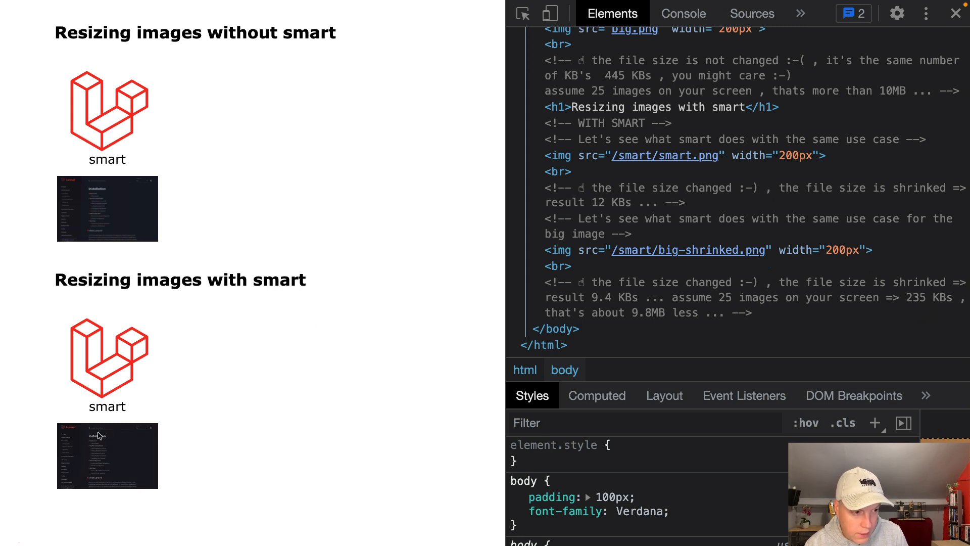
pyautogui.moveTo(116, 387)
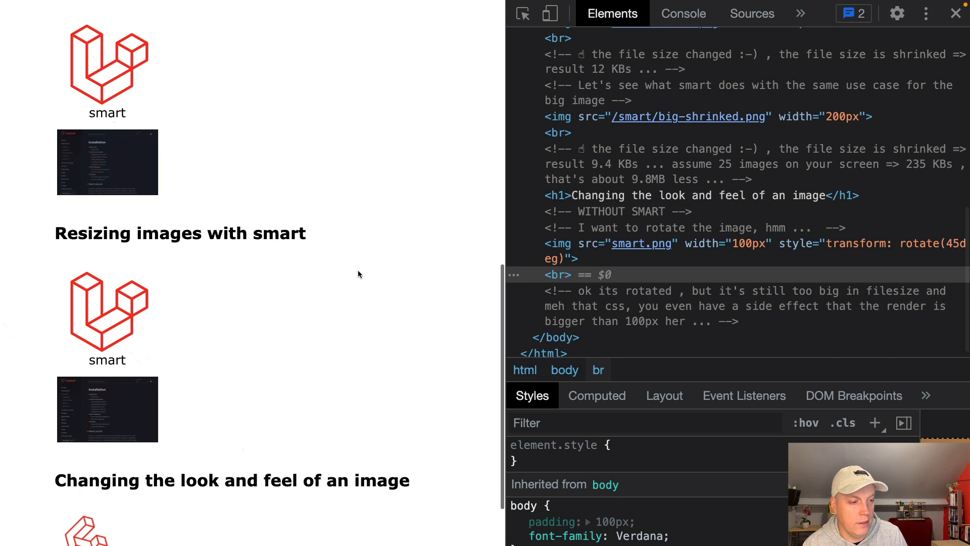
pyautogui.scroll(-3)
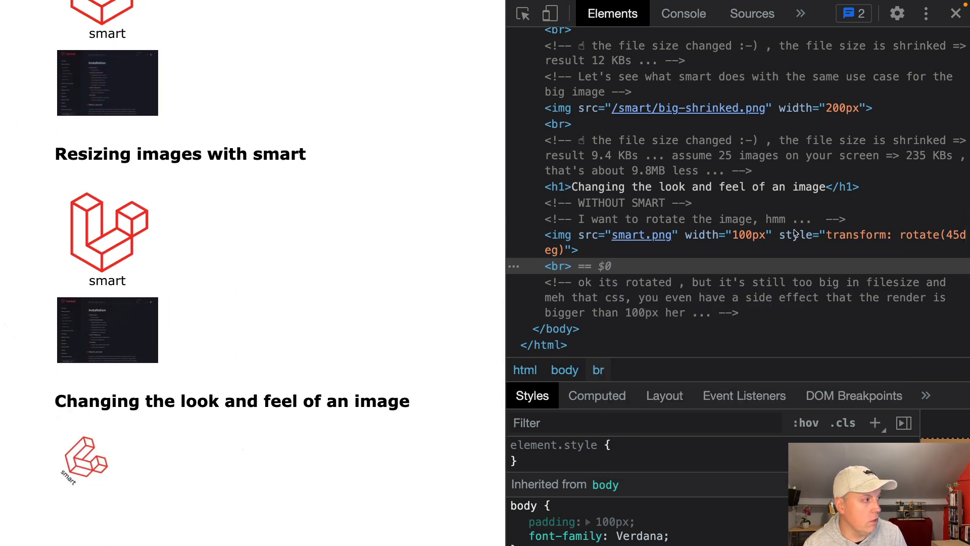
pyautogui.moveTo(642, 235)
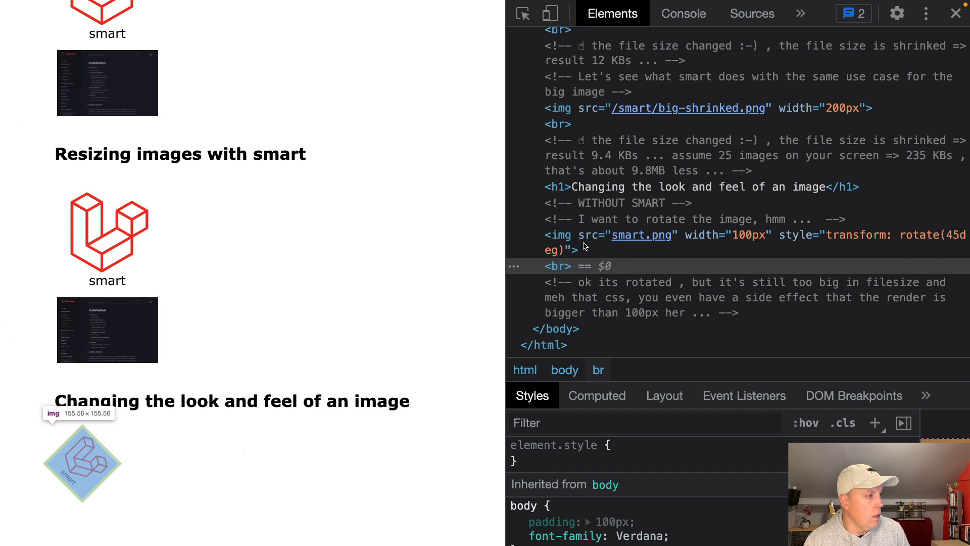
pyautogui.moveTo(643, 257)
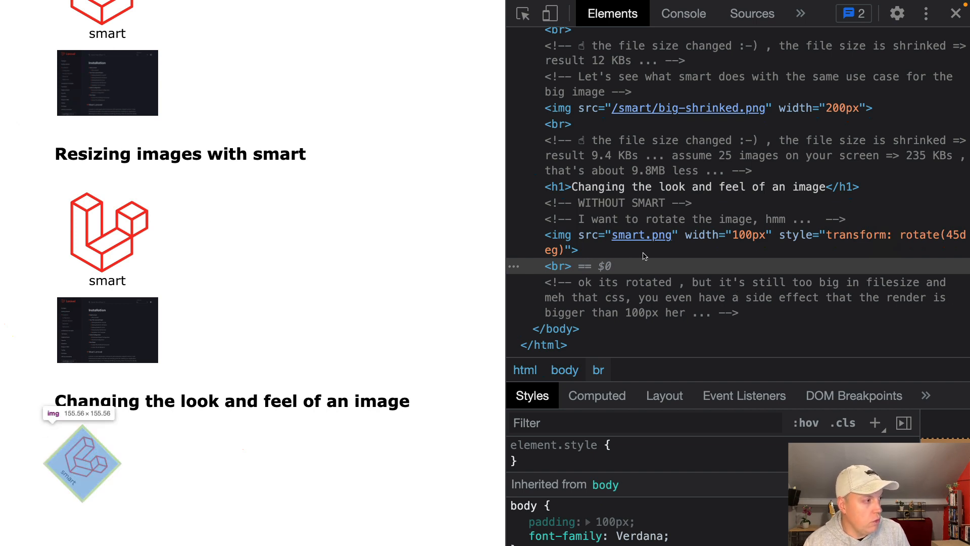
pyautogui.moveTo(641, 234)
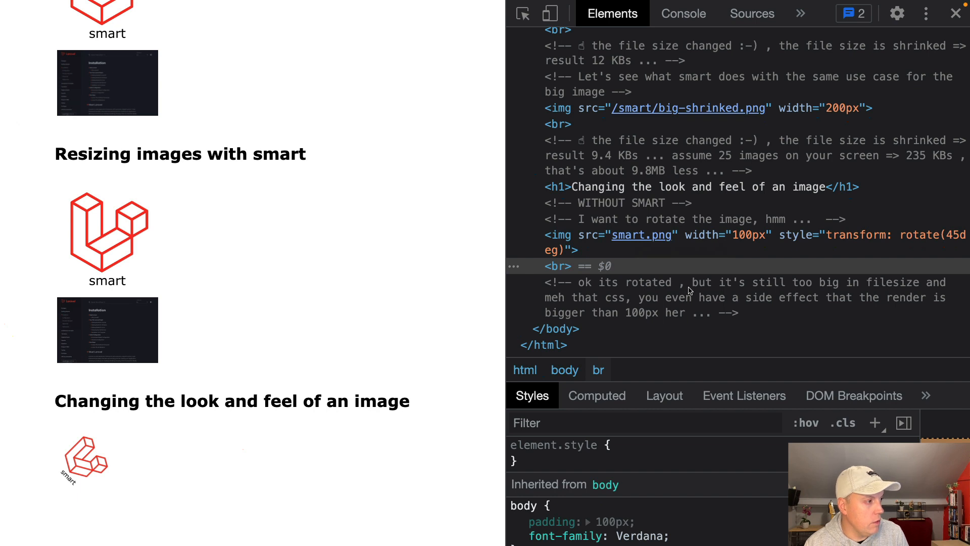
pyautogui.moveTo(96, 472)
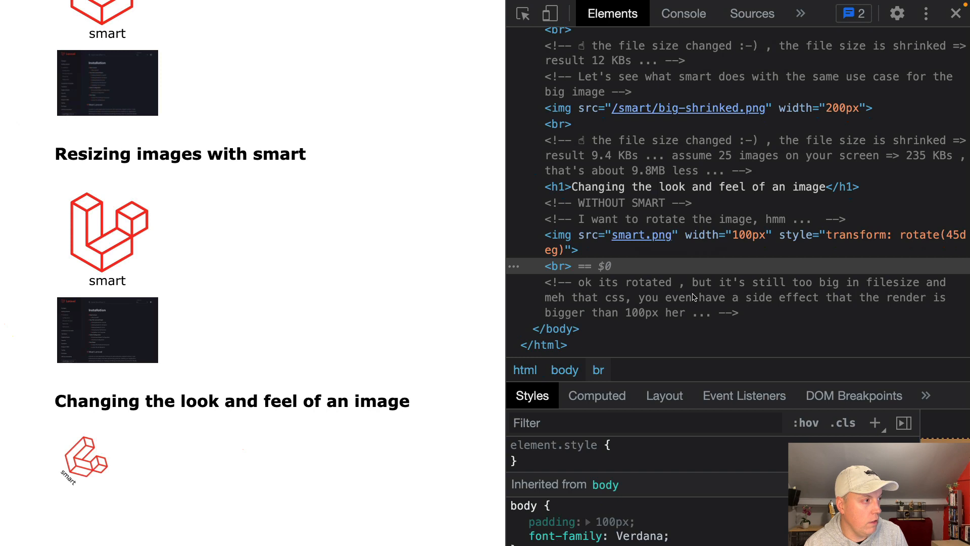
pyautogui.moveTo(641, 234)
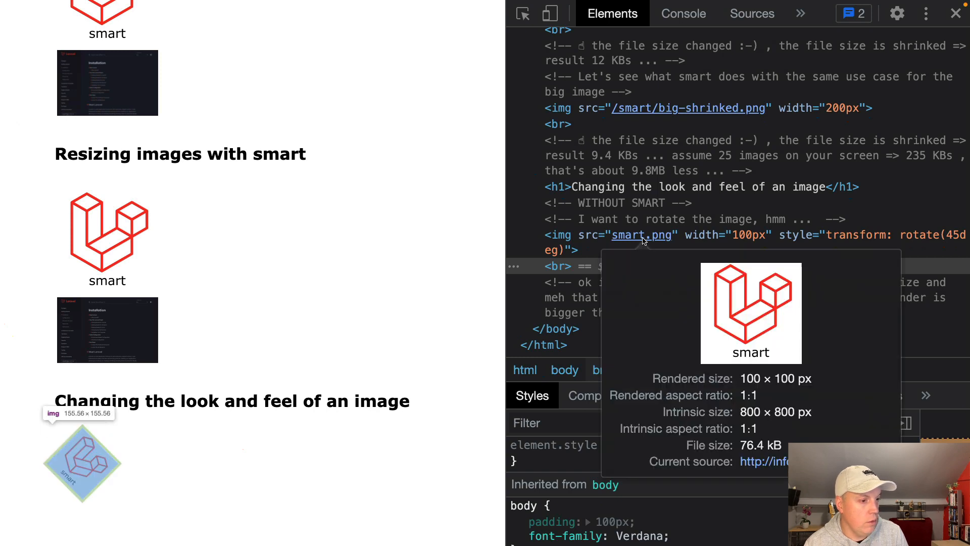
pyautogui.moveTo(124, 471)
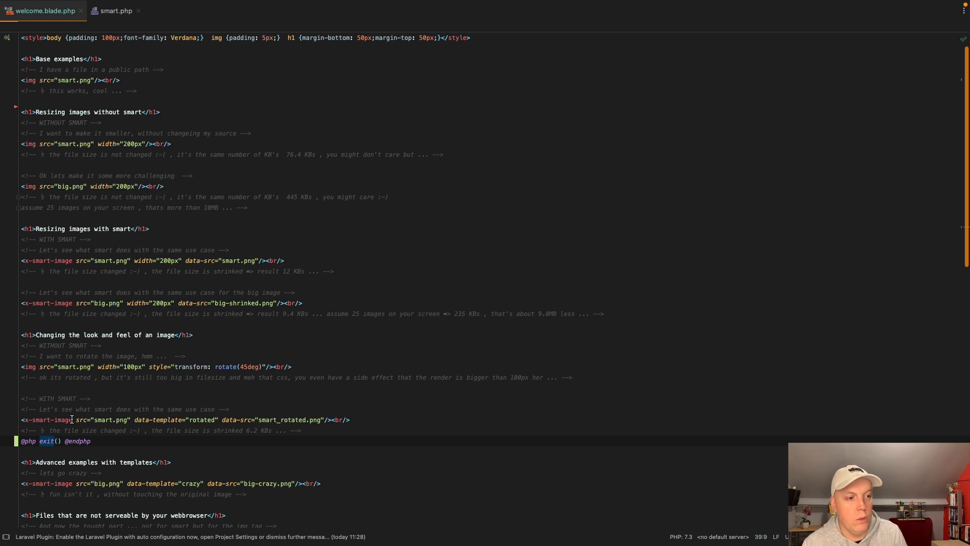
pyautogui.moveTo(140, 419)
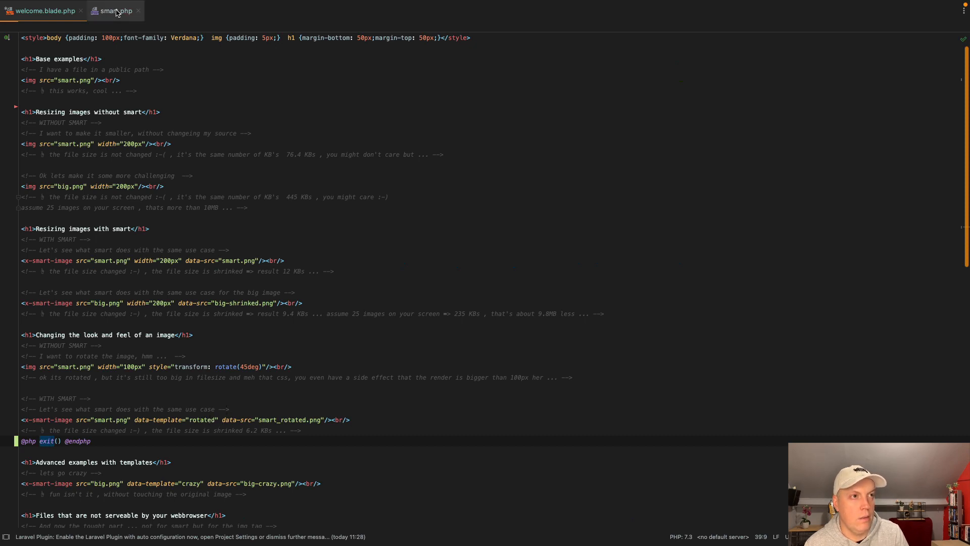
pyautogui.click(113, 11)
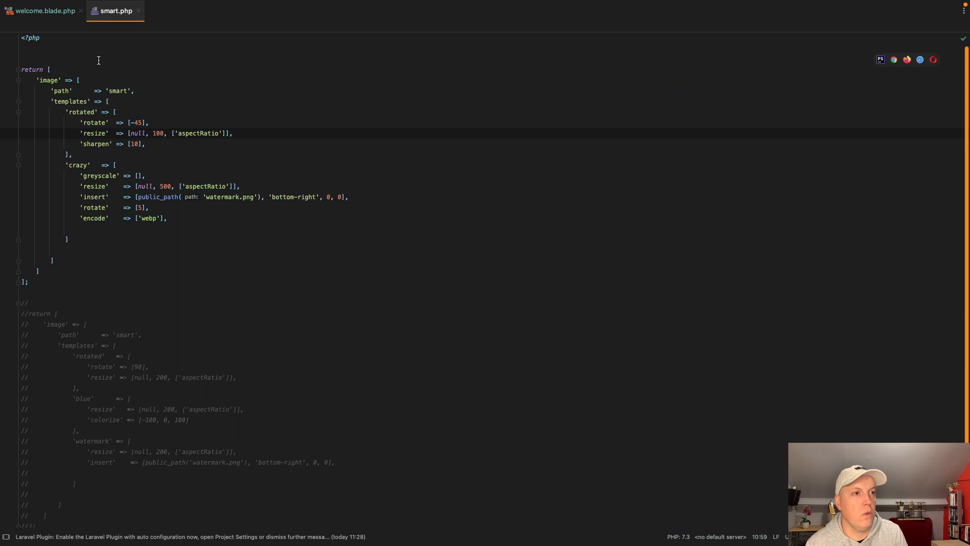
pyautogui.moveTo(65, 112)
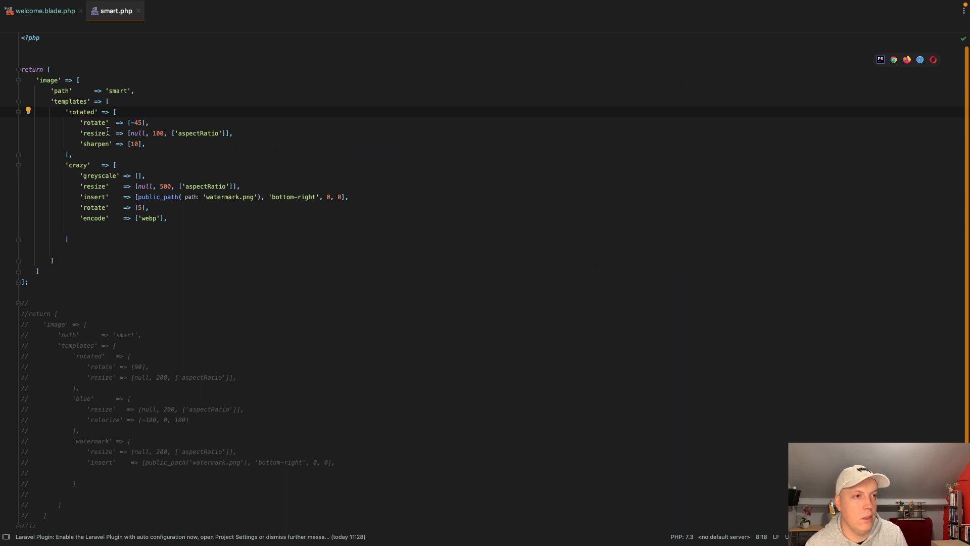
pyautogui.moveTo(96, 144)
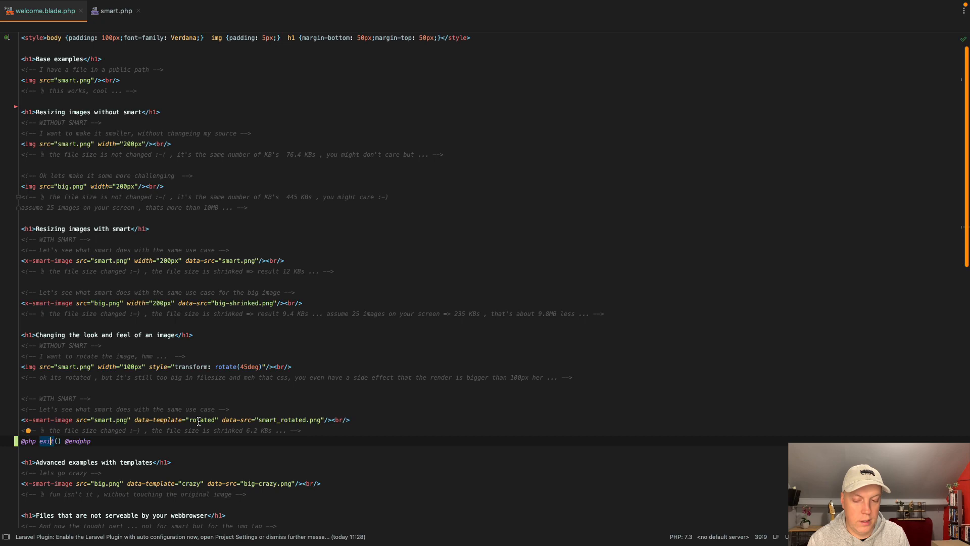
pyautogui.moveTo(198, 424)
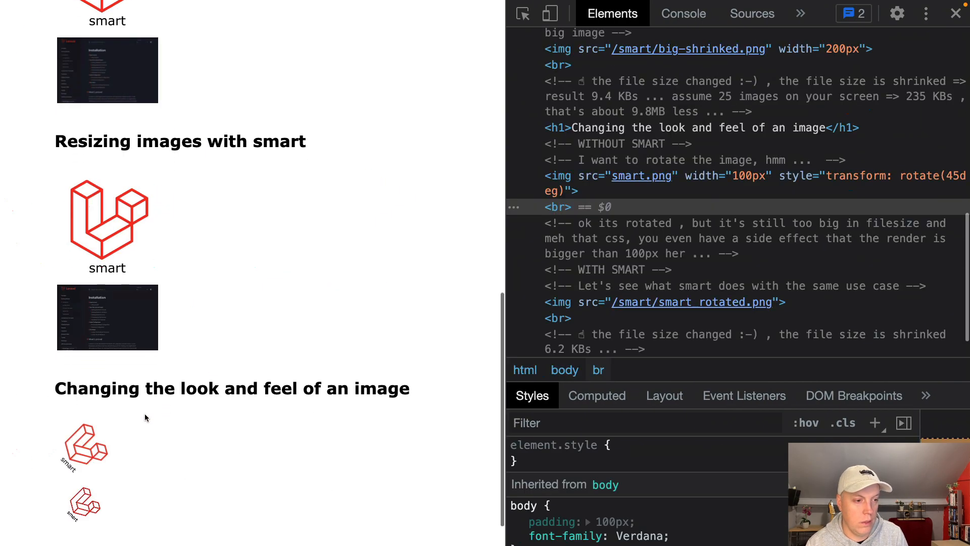
# - Scroll down to compare the 2.7 kB smart_rotated.png logo with the CSS-rotated one
pyautogui.scroll(-3)
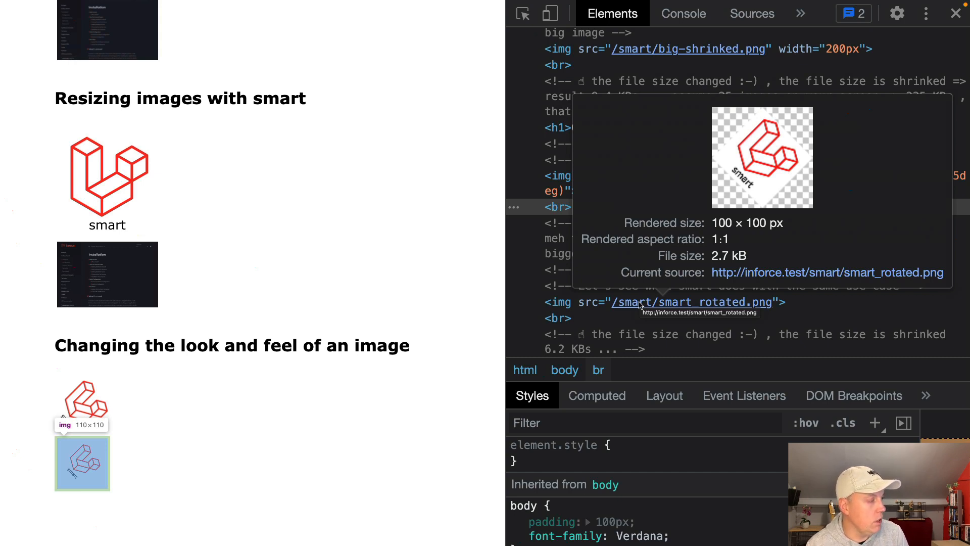
pyautogui.moveTo(645, 310)
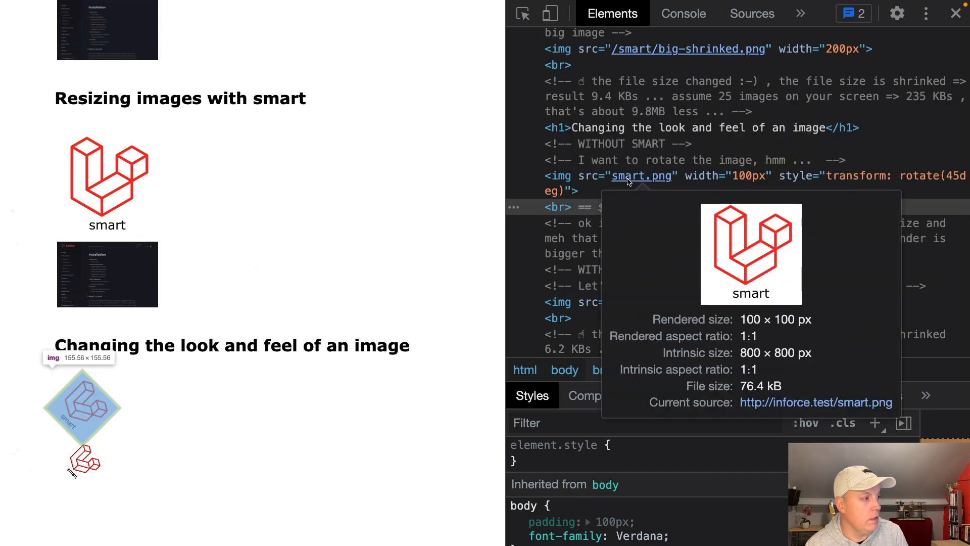
pyautogui.moveTo(642, 176)
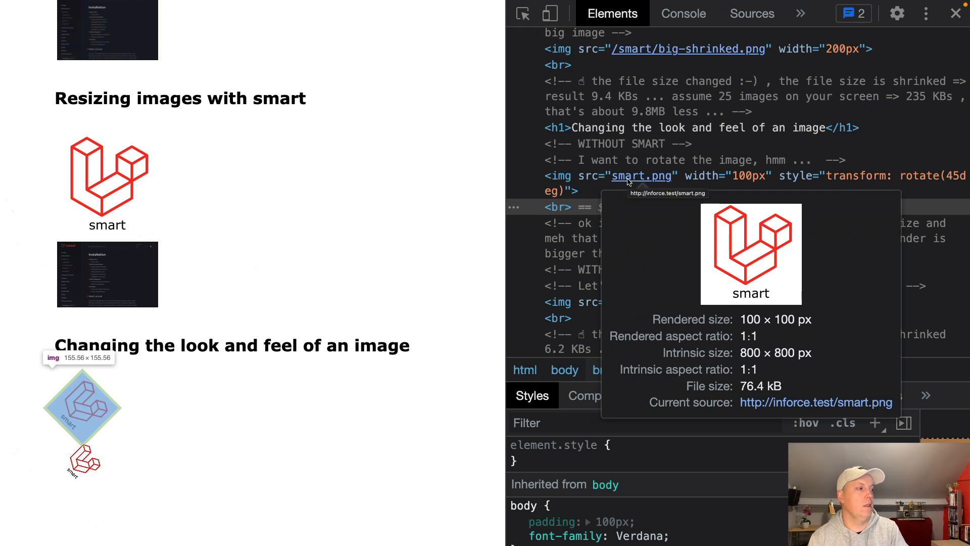
pyautogui.moveTo(253, 285)
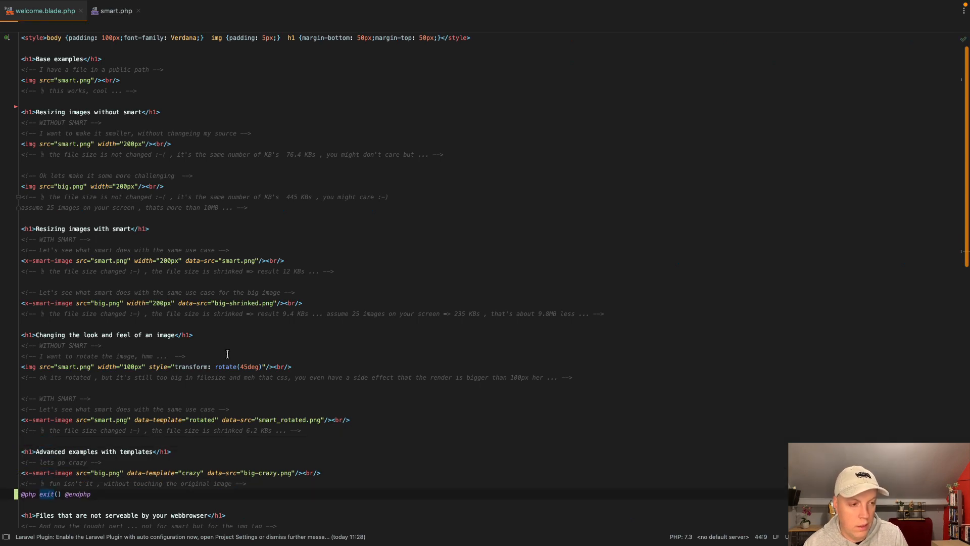
# - Review the 'crazy' template in smart.php, then return to welcome.blade.php
pyautogui.scroll(-3)
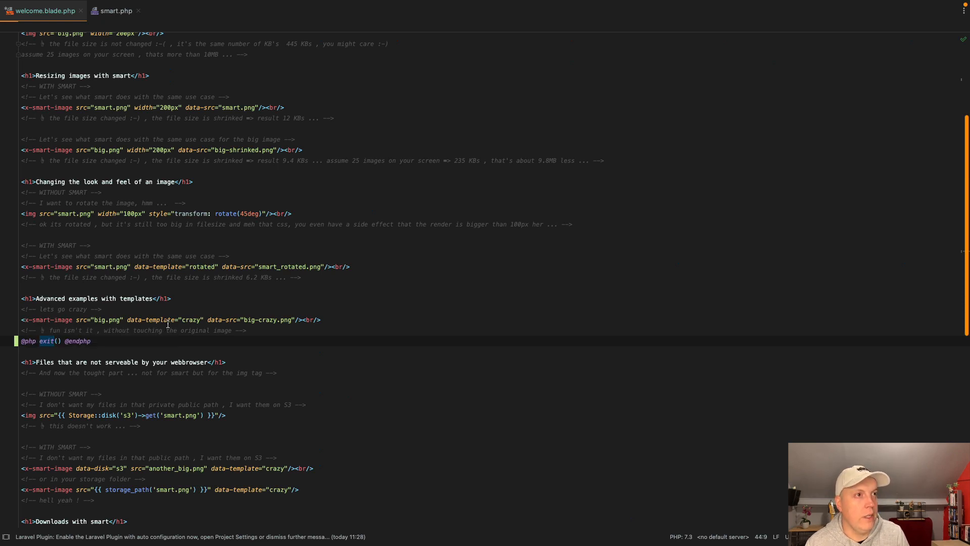
pyautogui.click(116, 11)
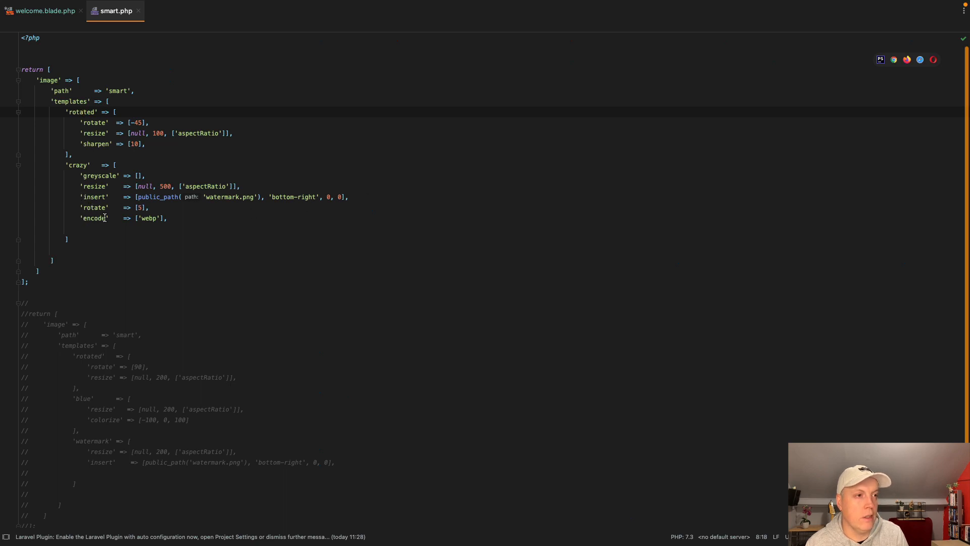
pyautogui.moveTo(91, 81)
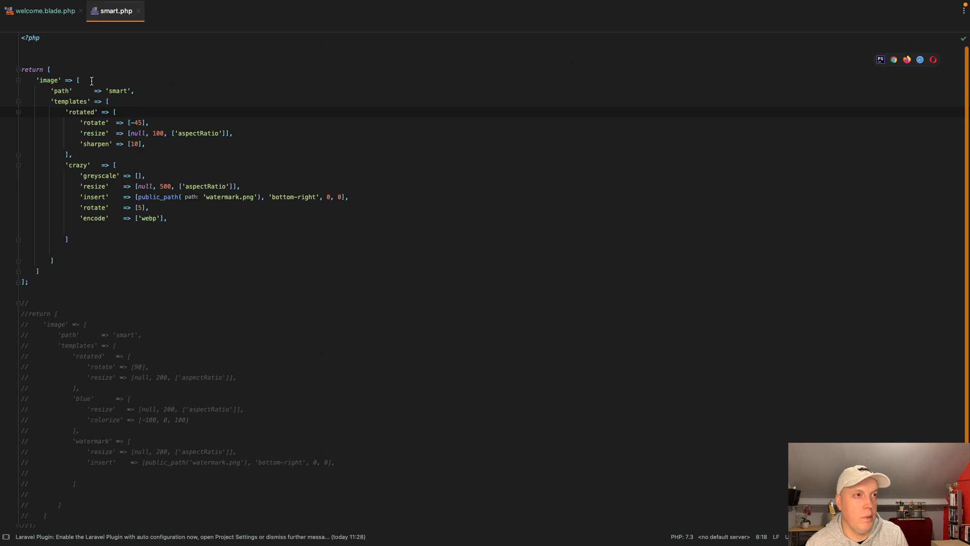
pyautogui.click(44, 11)
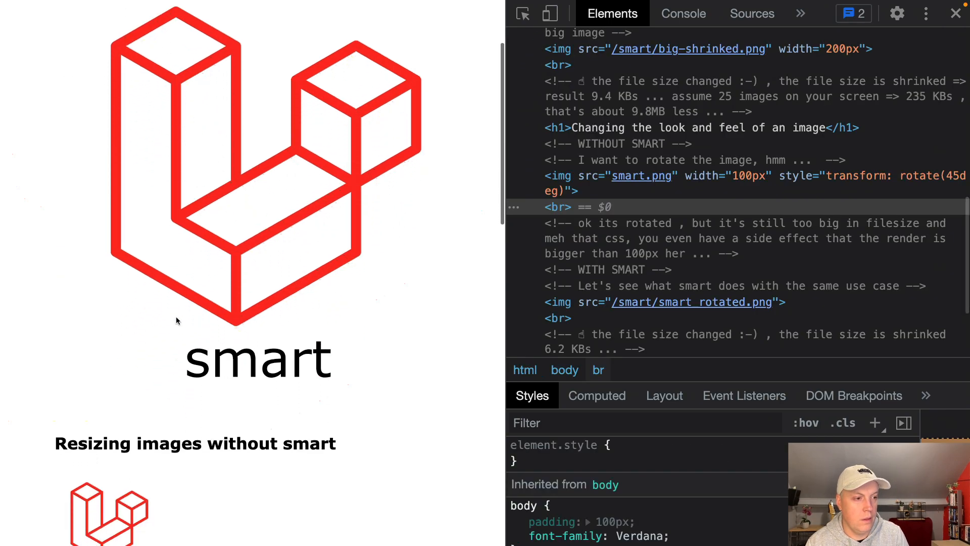
# - Scroll to 'Advanced examples with templates' showing the tilted, watermarked big-crazy.png
pyautogui.scroll(-3)
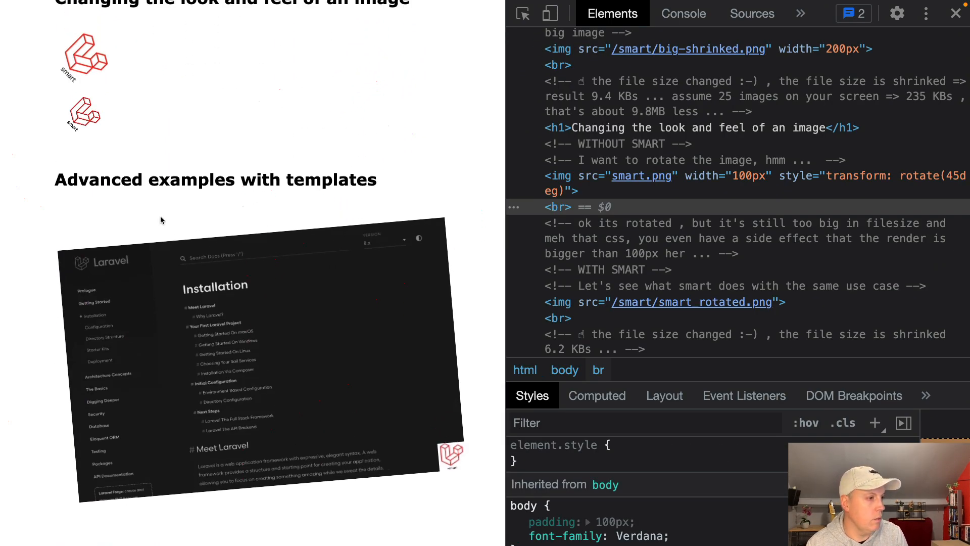
pyautogui.moveTo(199, 329)
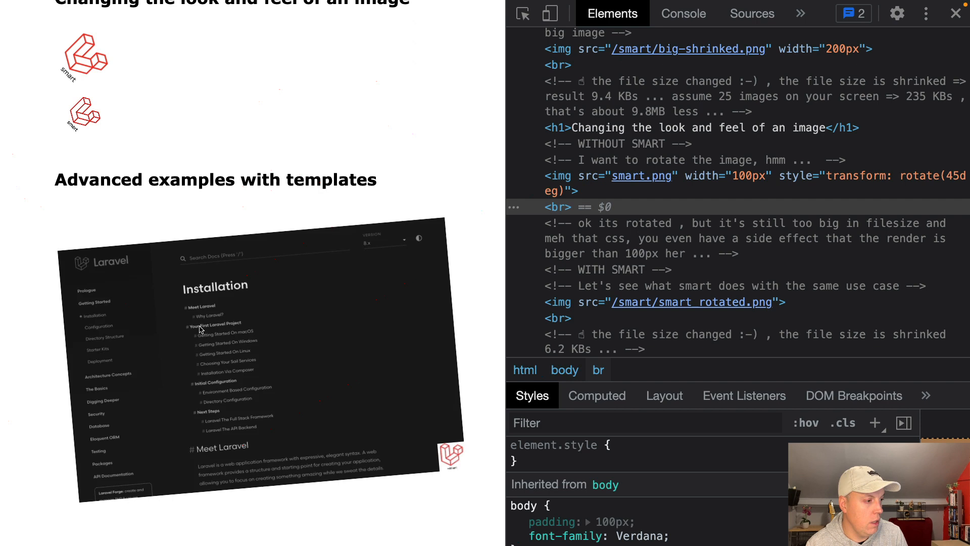
pyautogui.moveTo(454, 451)
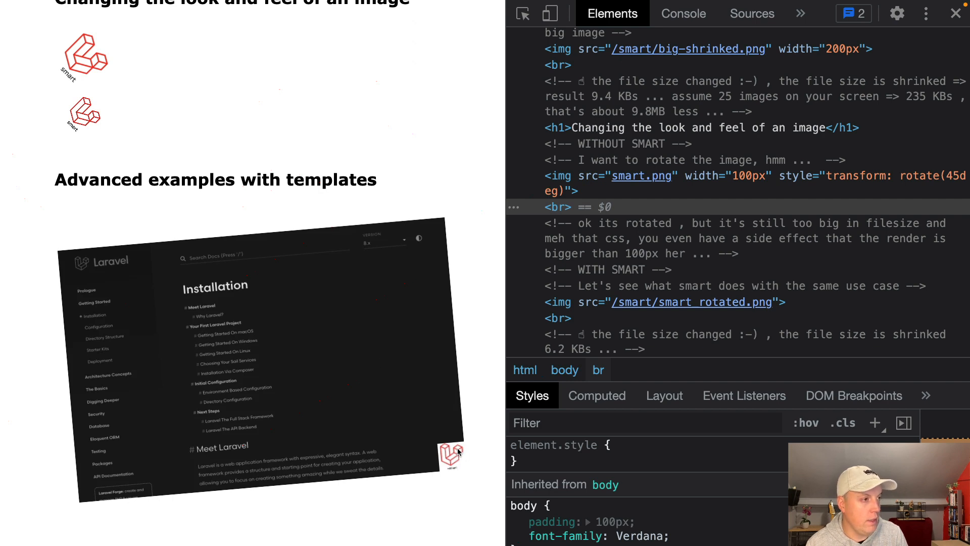
pyautogui.moveTo(460, 259)
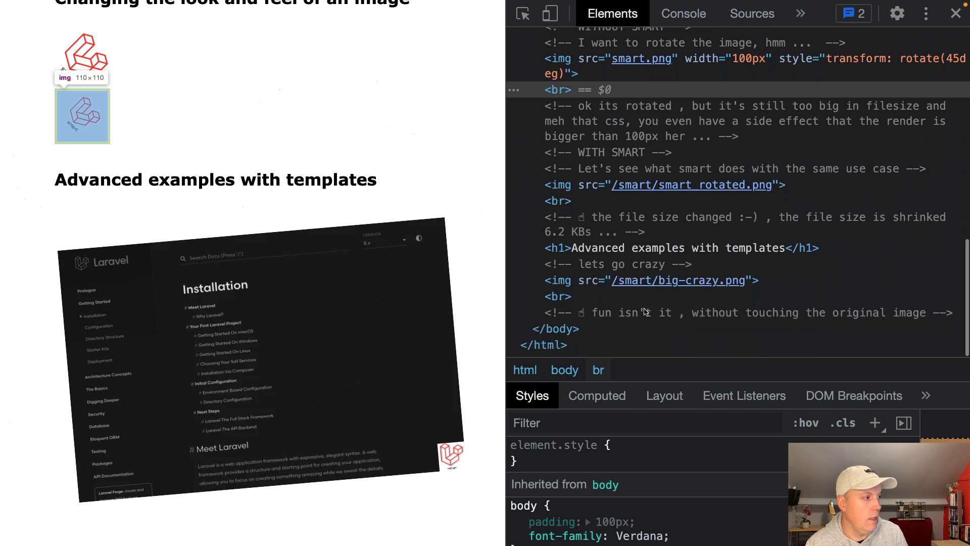
pyautogui.moveTo(681, 281)
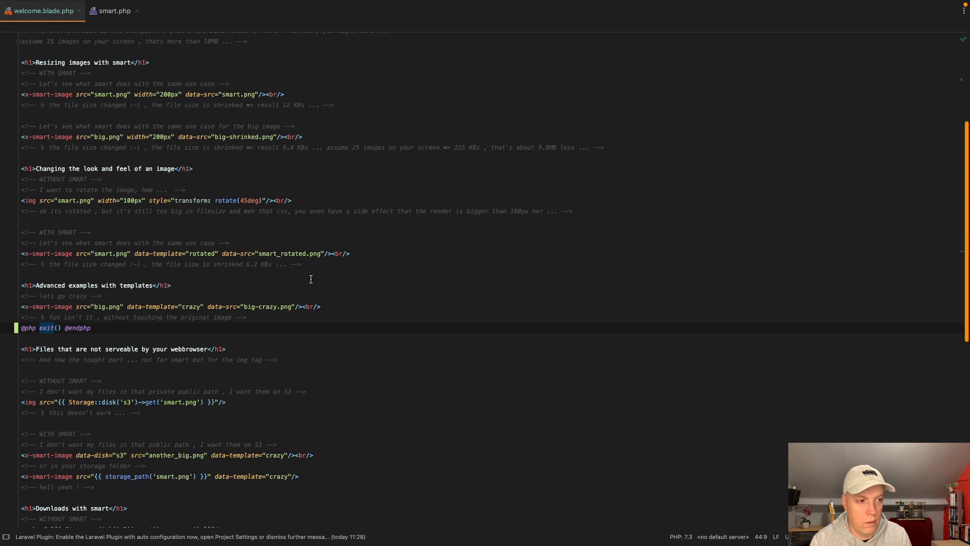
pyautogui.scroll(-3)
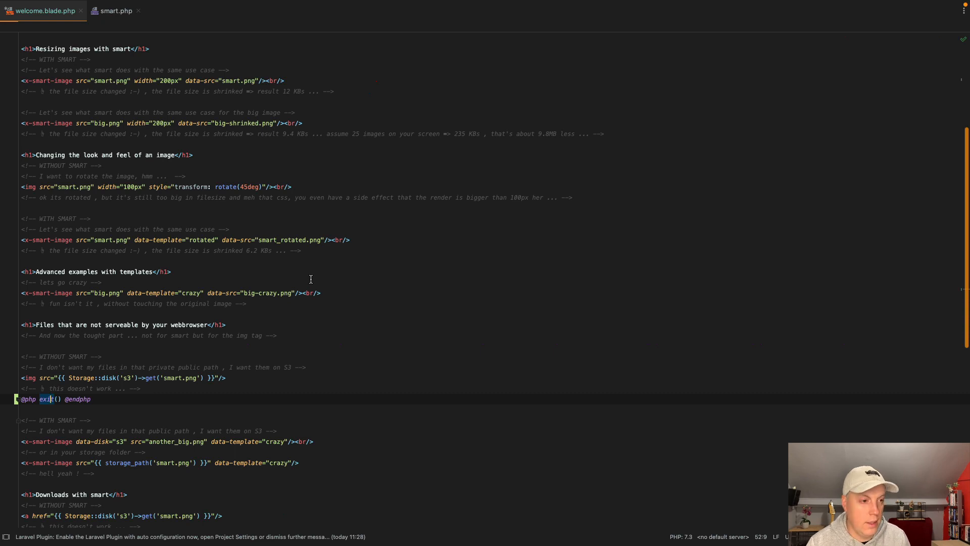
pyautogui.moveTo(57, 376)
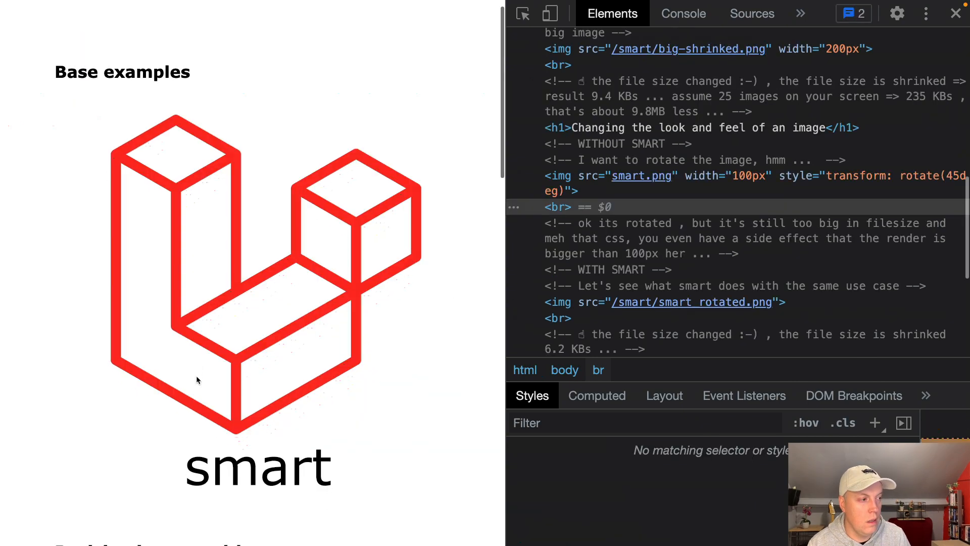
# - Scroll to 'Files that are not serveable' and its broken src(unknown) S3 image
pyautogui.scroll(-3)
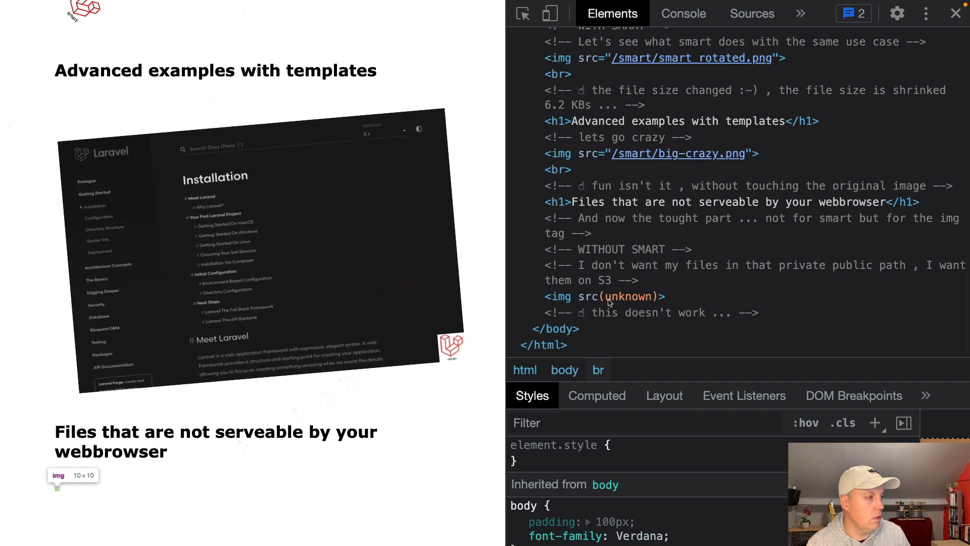
pyautogui.moveTo(562, 297)
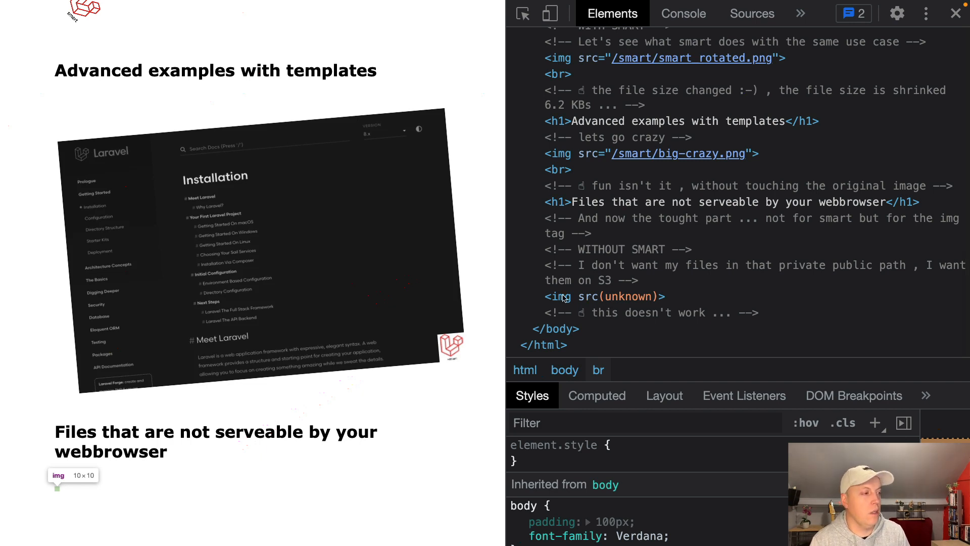
pyautogui.moveTo(594, 298)
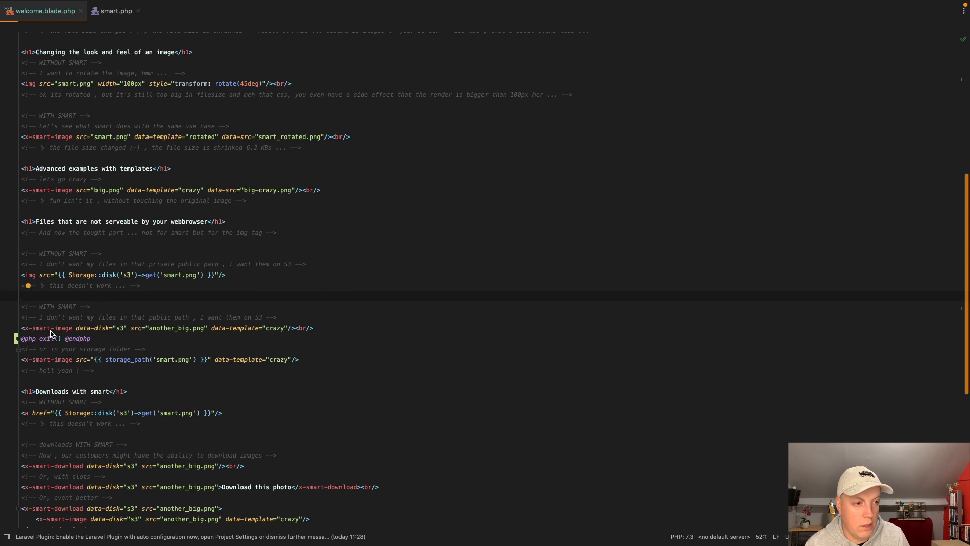
pyautogui.moveTo(93, 329)
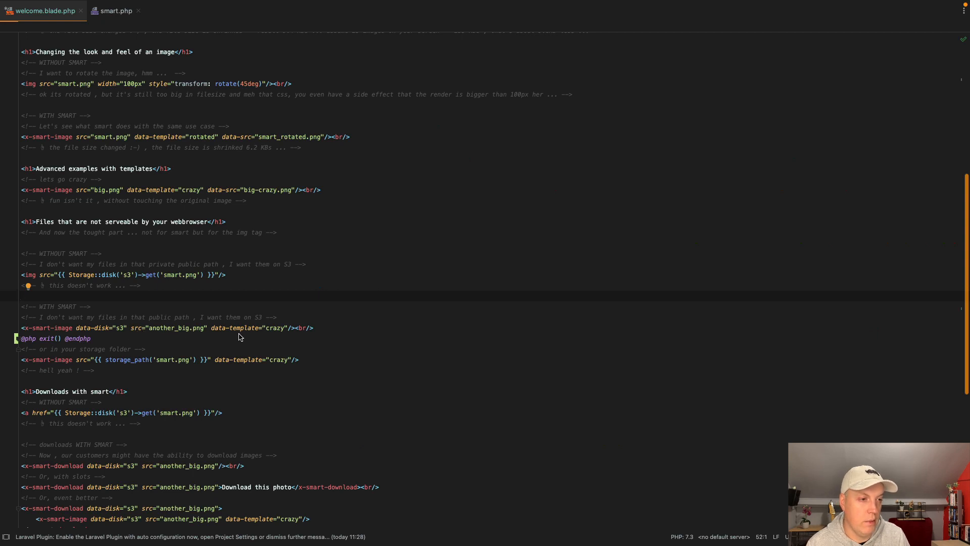
pyautogui.moveTo(140, 327)
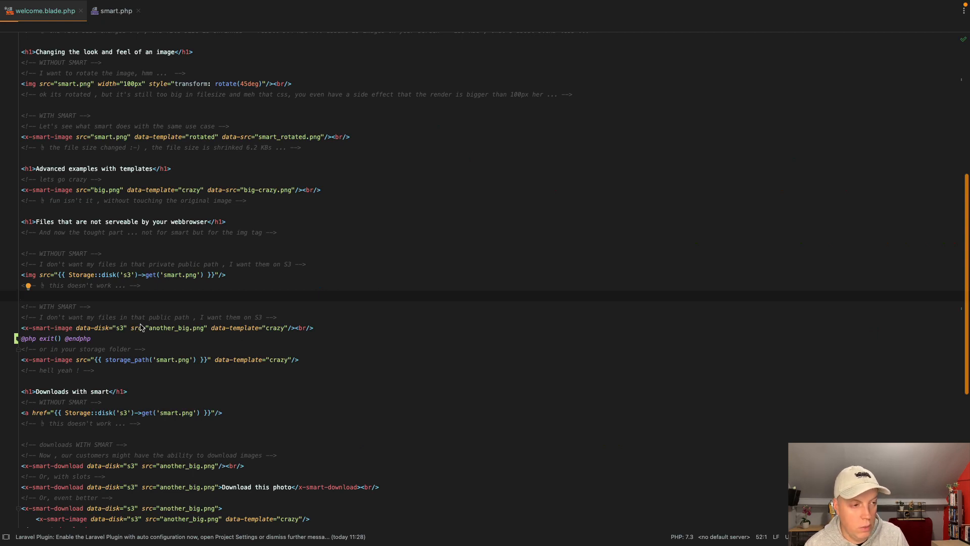
pyautogui.moveTo(117, 329)
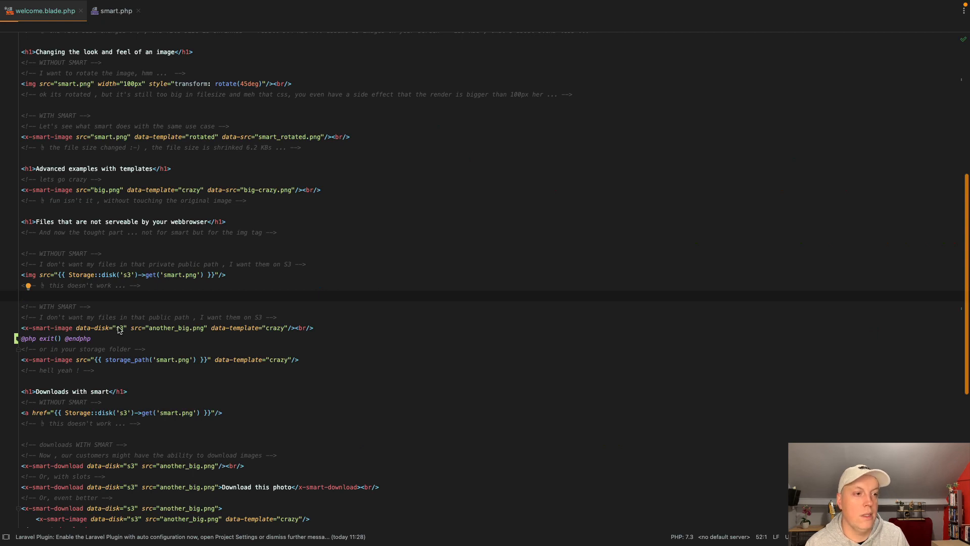
pyautogui.moveTo(160, 328)
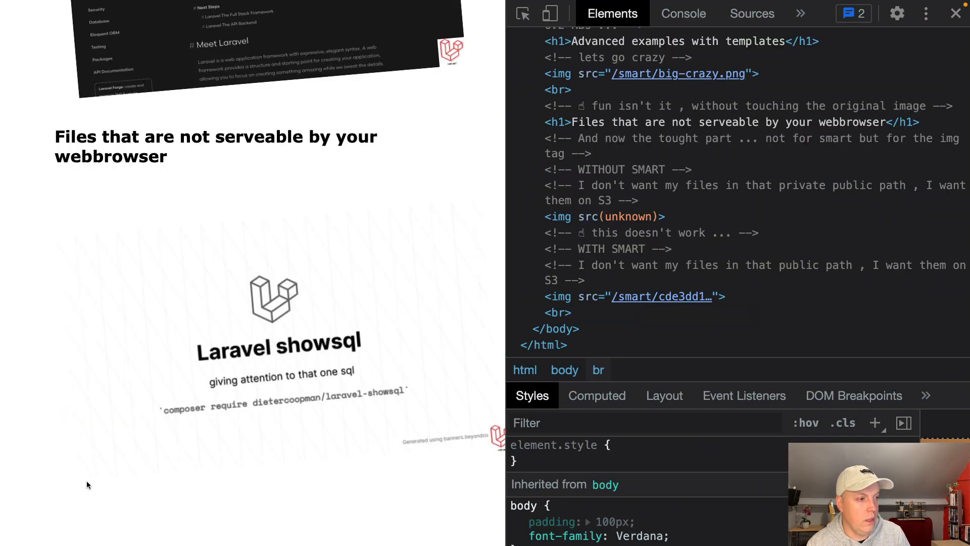
pyautogui.moveTo(476, 319)
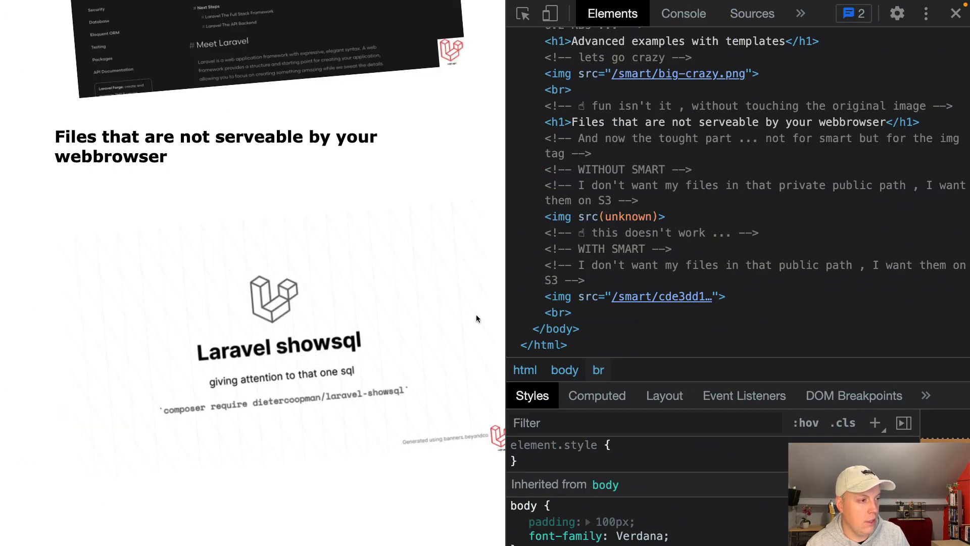
pyautogui.moveTo(373, 346)
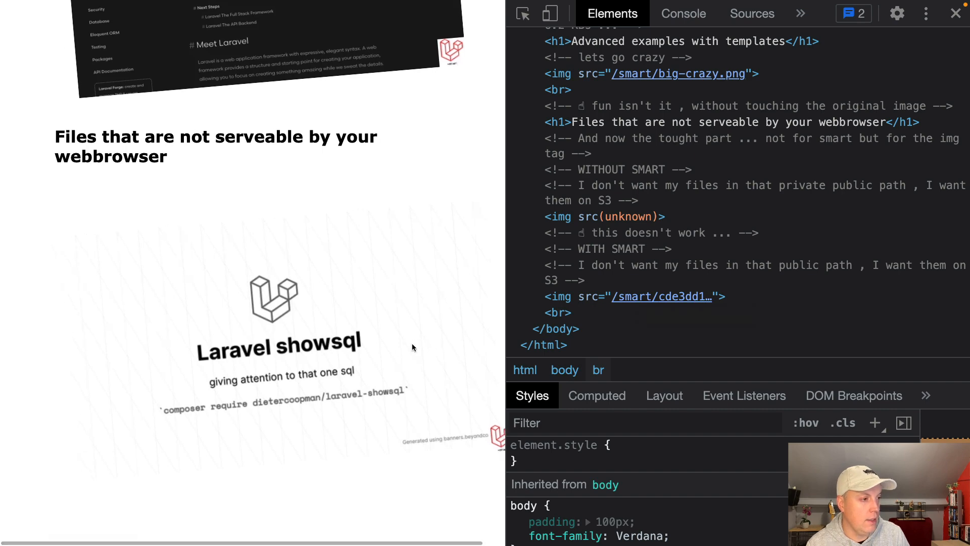
pyautogui.moveTo(661, 297)
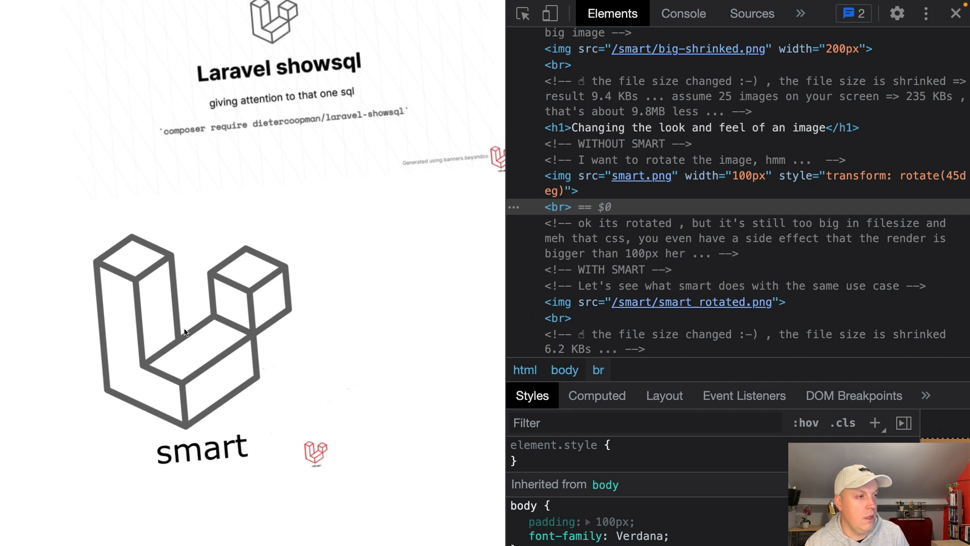
pyautogui.moveTo(245, 245)
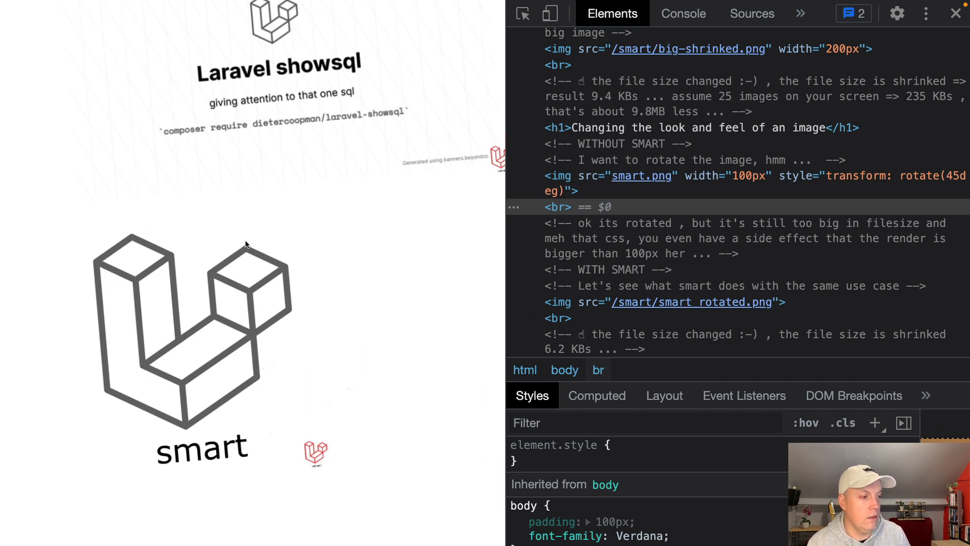
pyautogui.moveTo(320, 374)
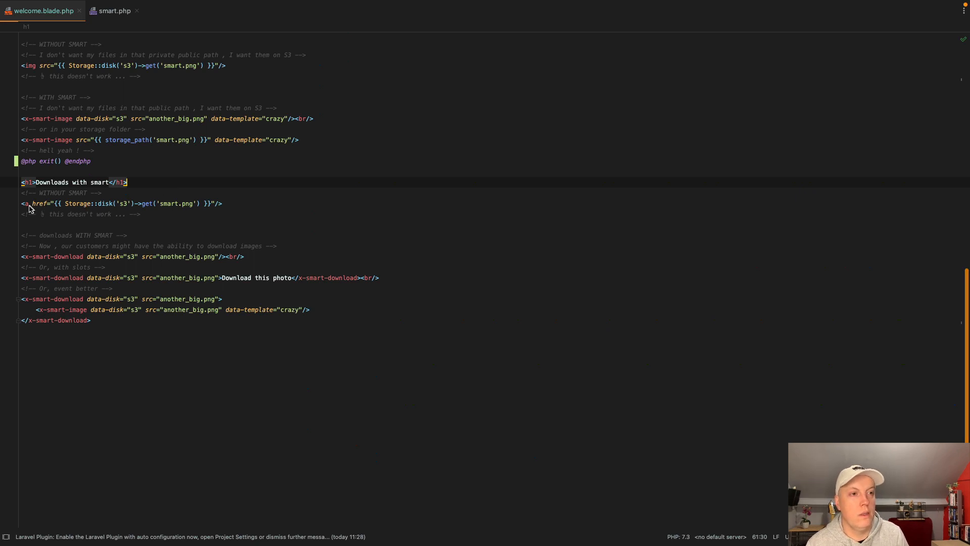
pyautogui.moveTo(66, 208)
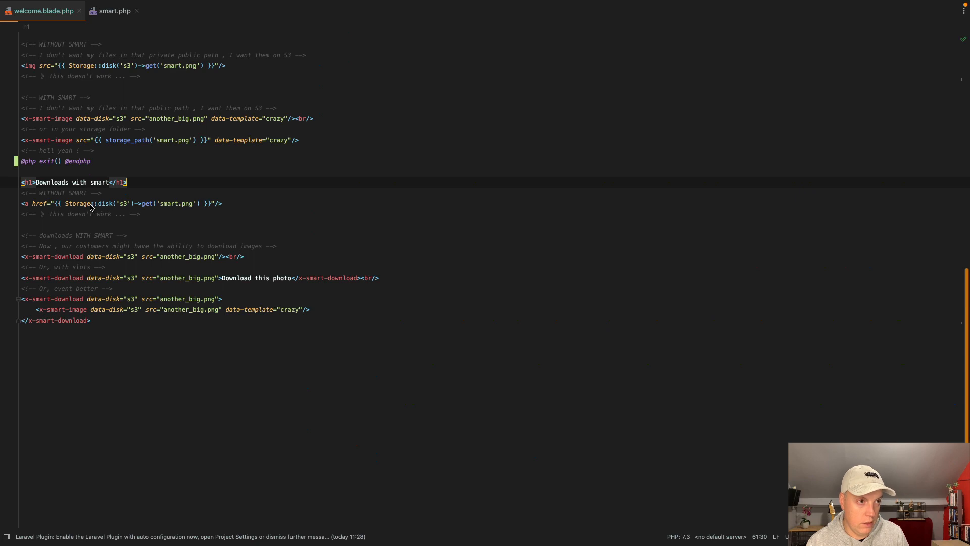
pyautogui.moveTo(136, 210)
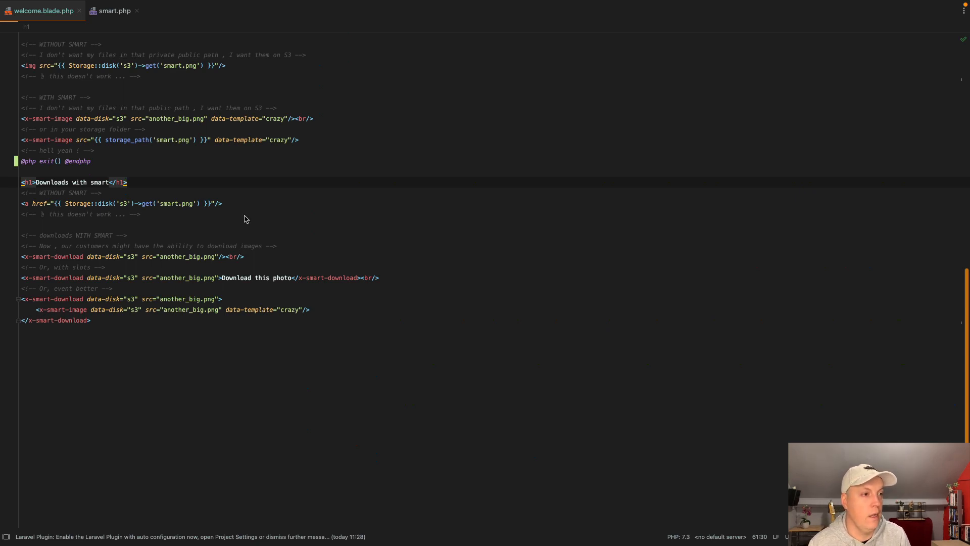
pyautogui.click(235, 256)
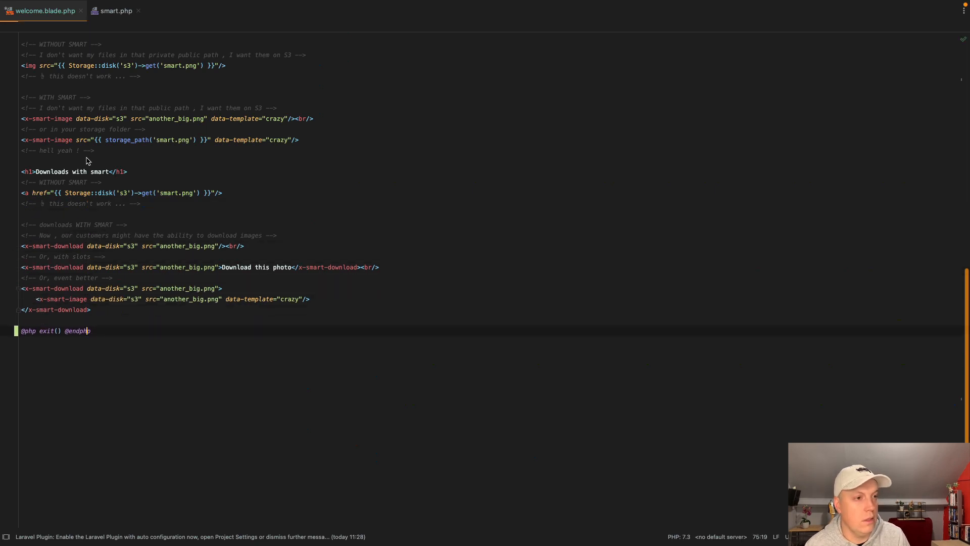
pyautogui.moveTo(122, 245)
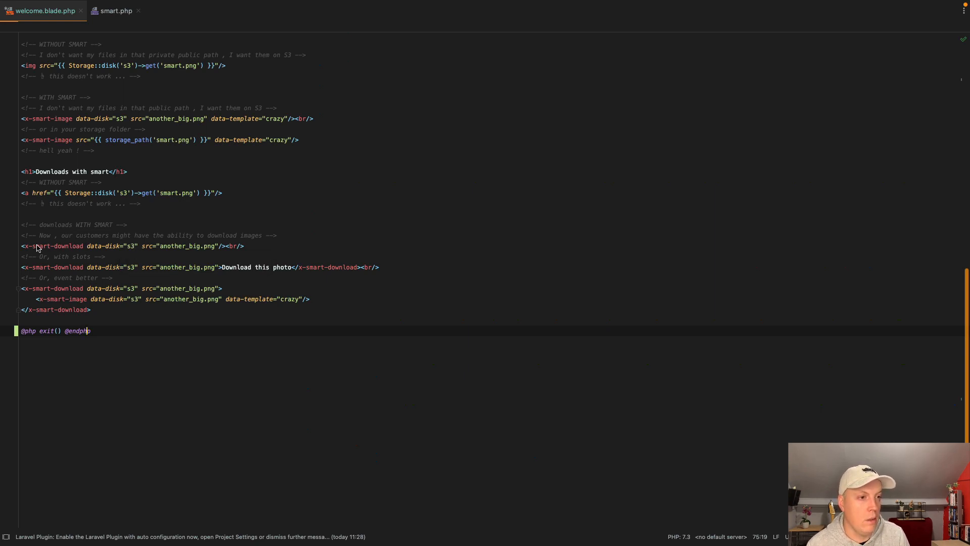
pyautogui.moveTo(187, 252)
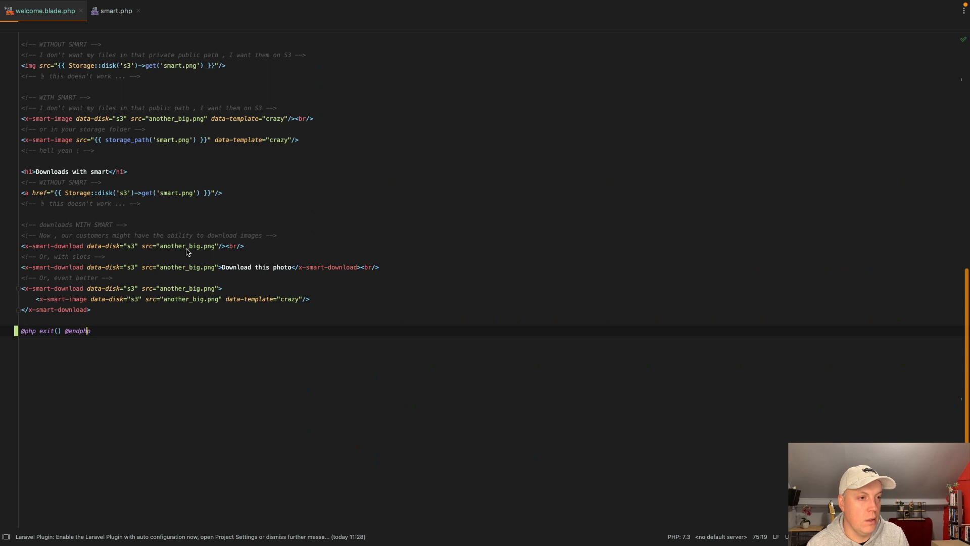
pyautogui.moveTo(156, 251)
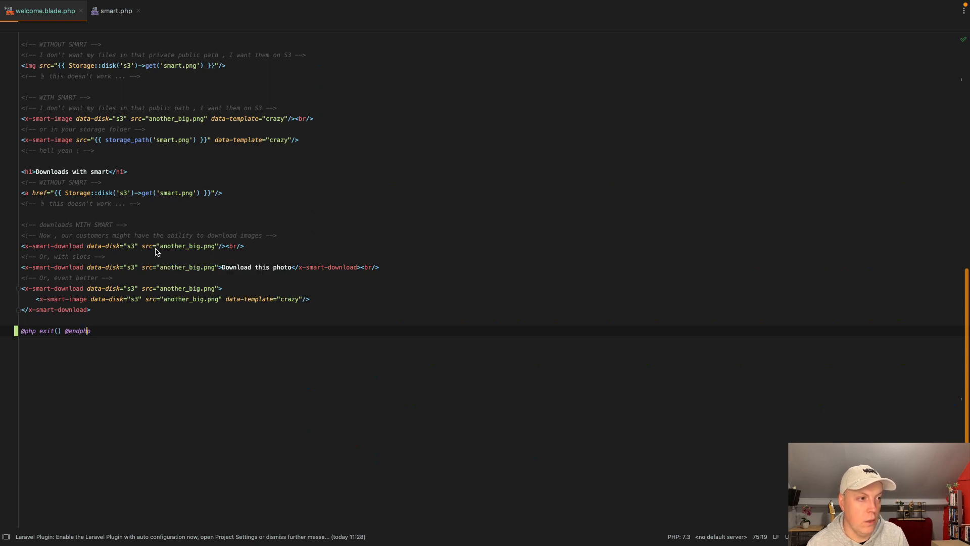
pyautogui.moveTo(241, 252)
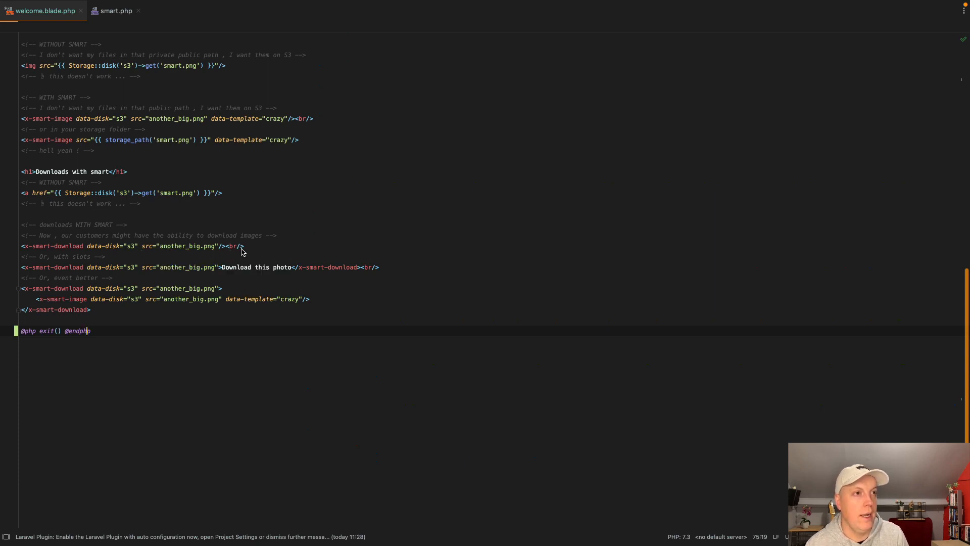
pyautogui.click(115, 11)
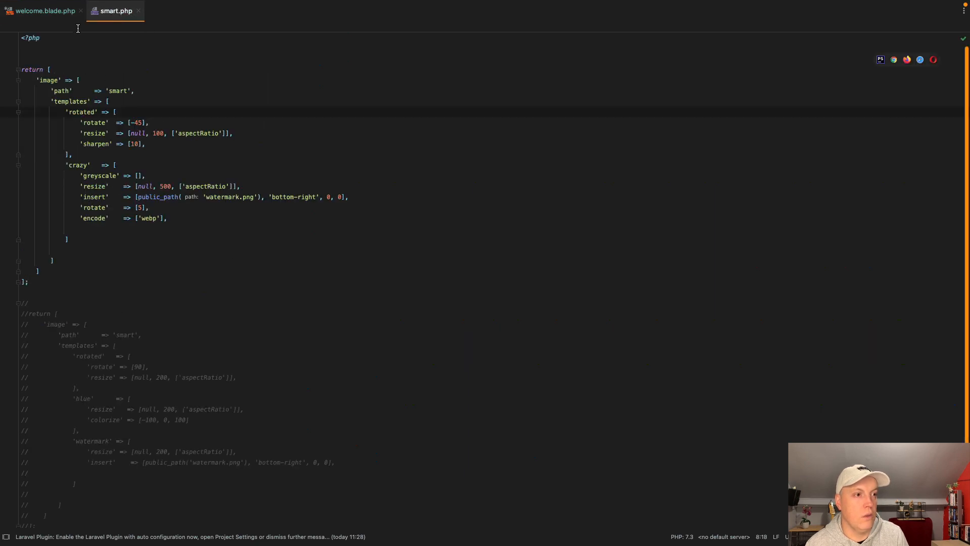
pyautogui.click(44, 10)
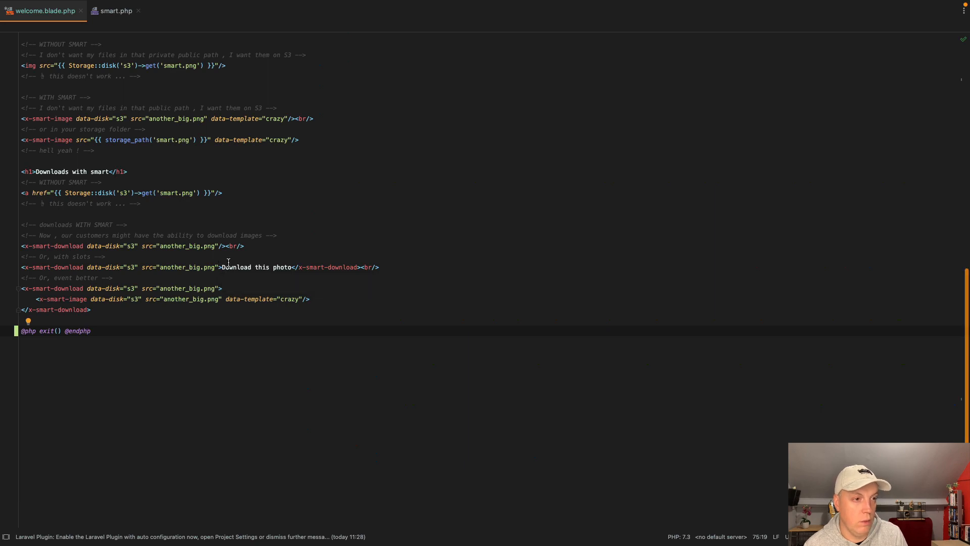
pyautogui.moveTo(40, 279)
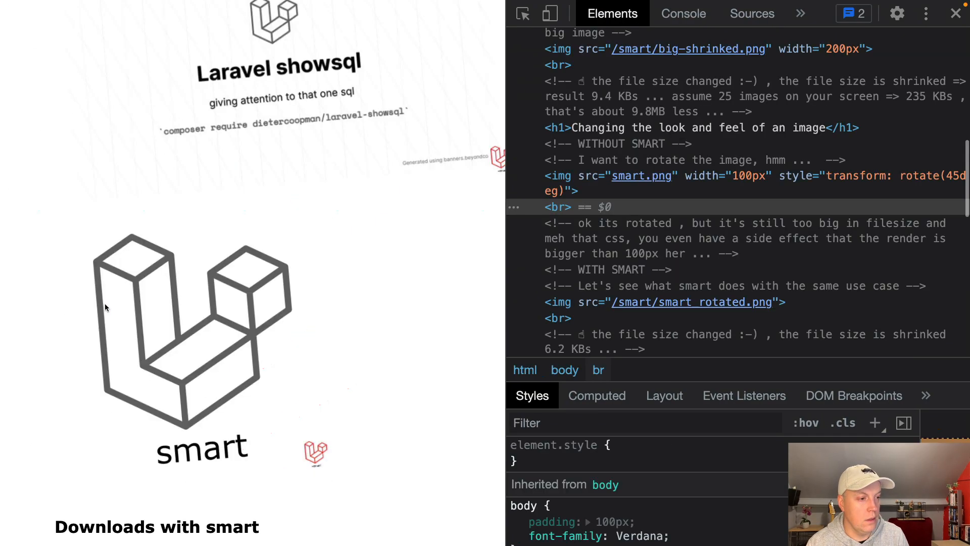
# - Scroll to 'Downloads with smart' with its two download links and tilted banner image
pyautogui.scroll(-3)
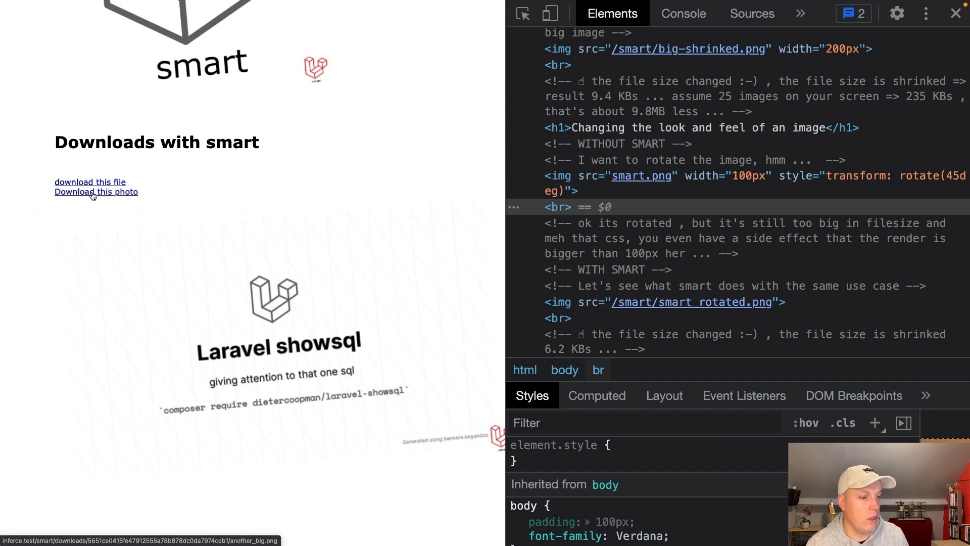
pyautogui.moveTo(240, 345)
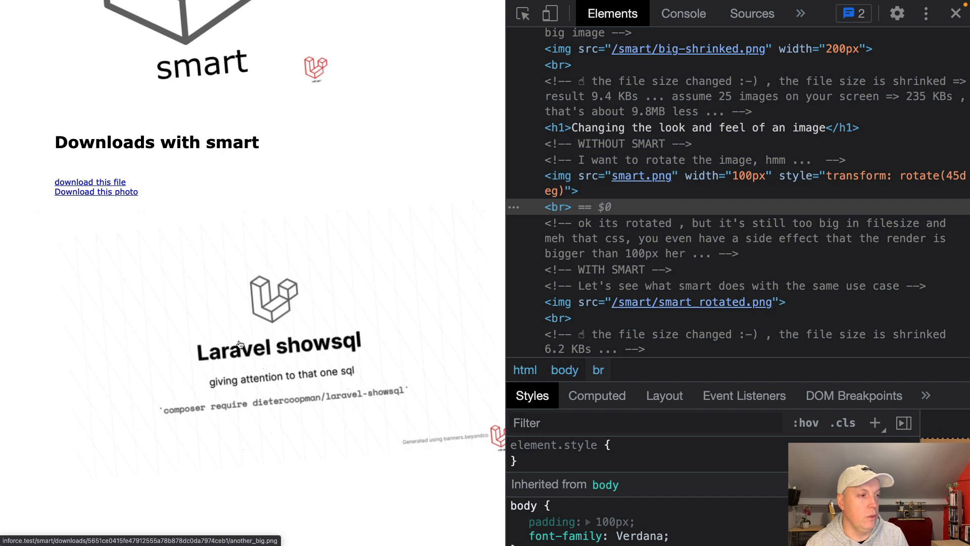
pyautogui.moveTo(291, 337)
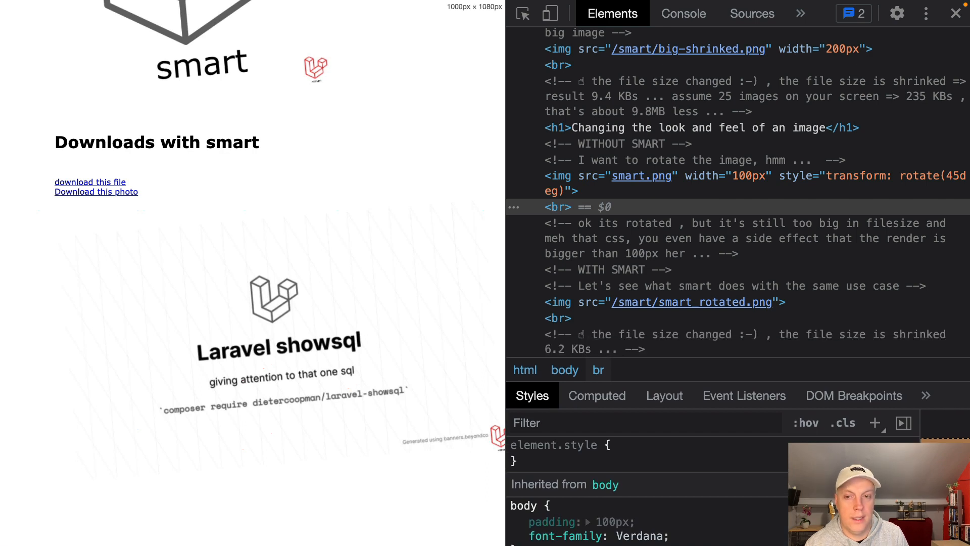
pyautogui.moveTo(27, 456)
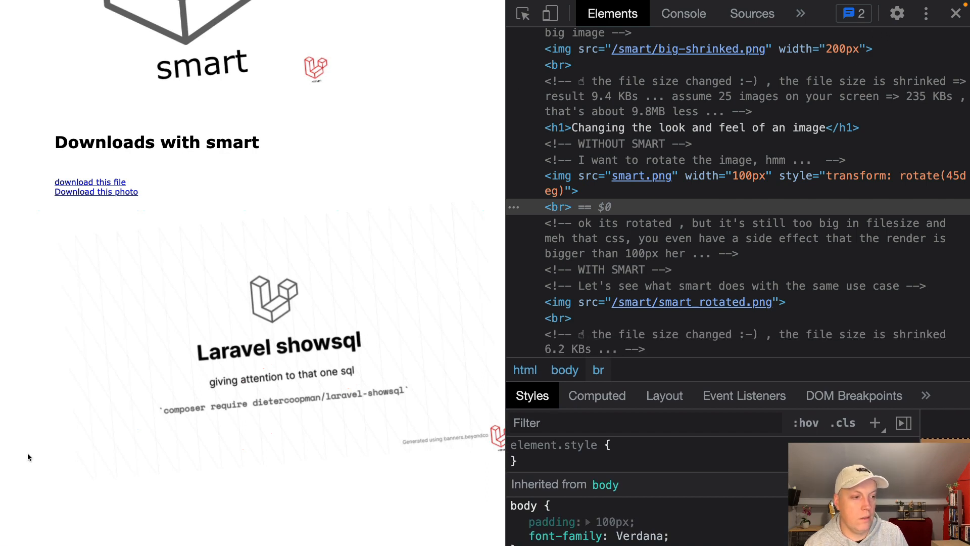
pyautogui.moveTo(328, 475)
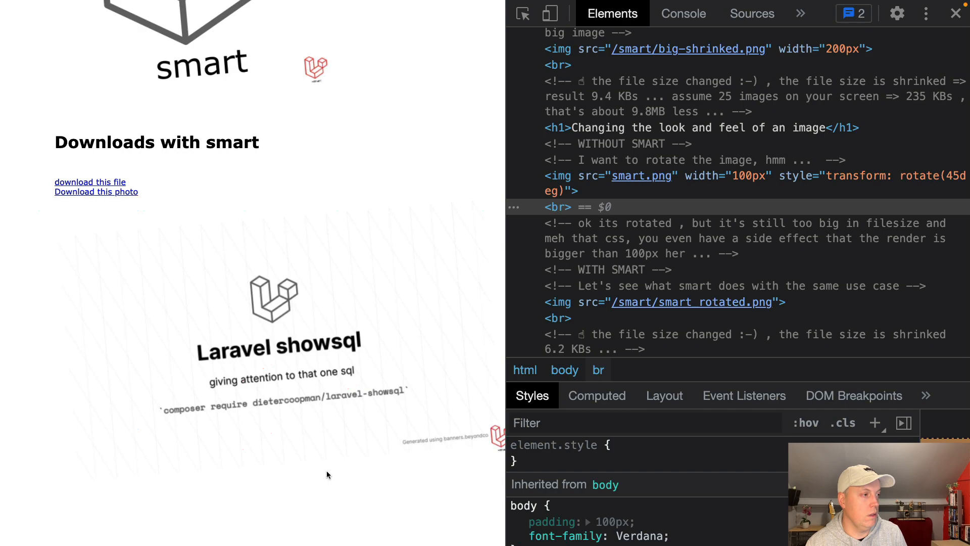